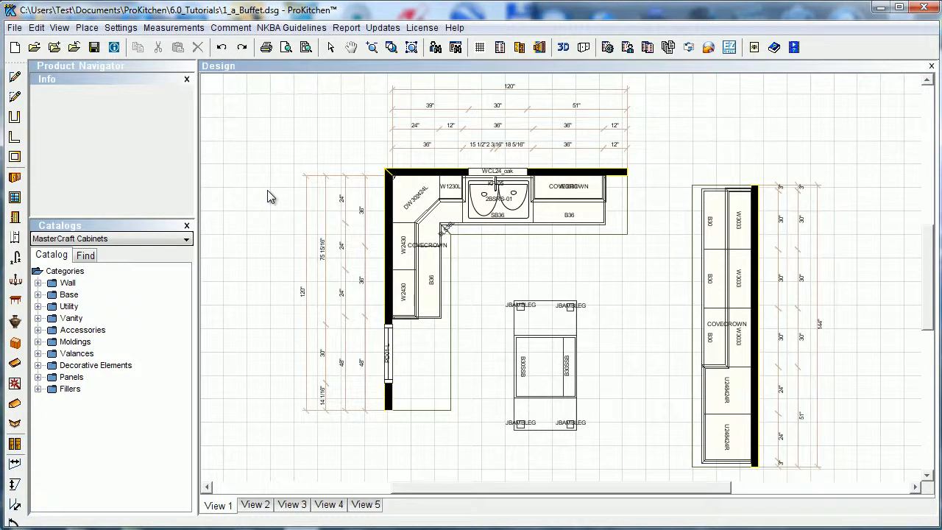
# Show the settings options for the 1_a_Buffet kitchen design
pyautogui.click(121, 27)
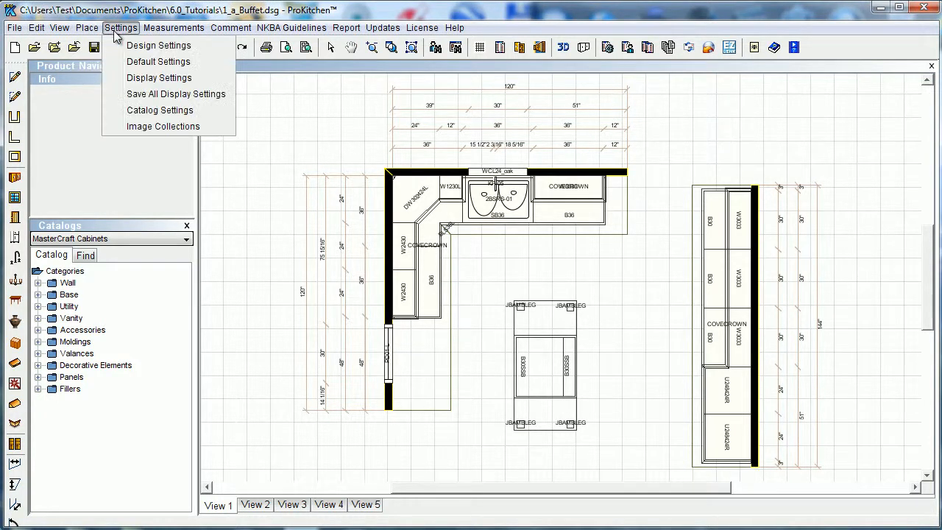
pyautogui.moveTo(159, 45)
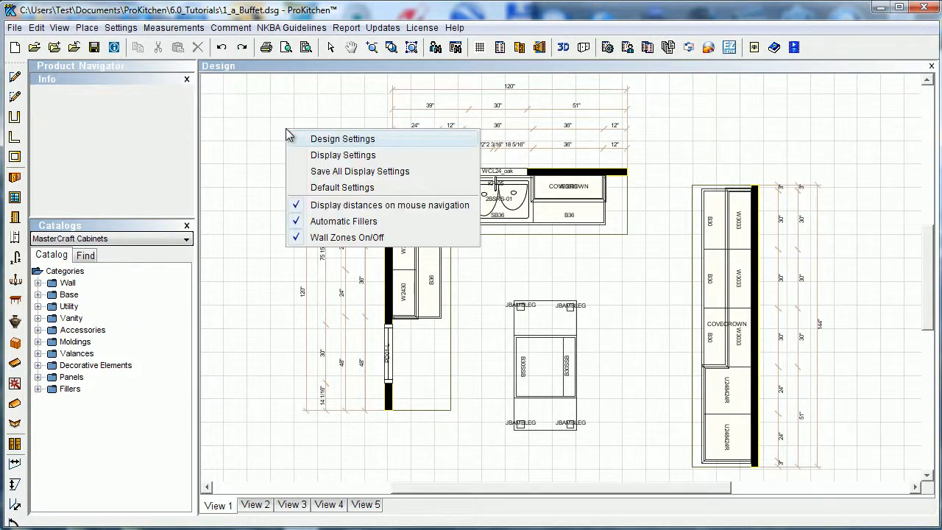
pyautogui.moveTo(342, 144)
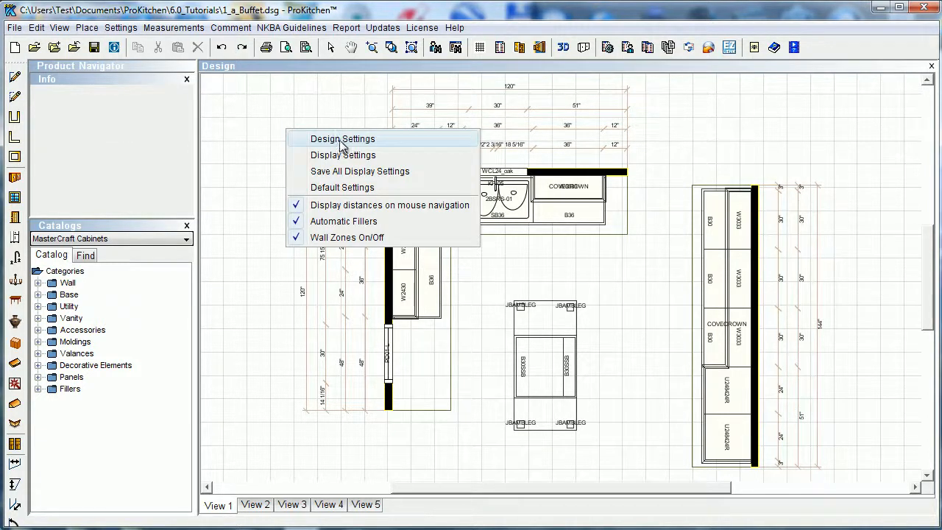
# Open Design Settings on the Design tab, showing file path, status and dates
pyautogui.click(342, 139)
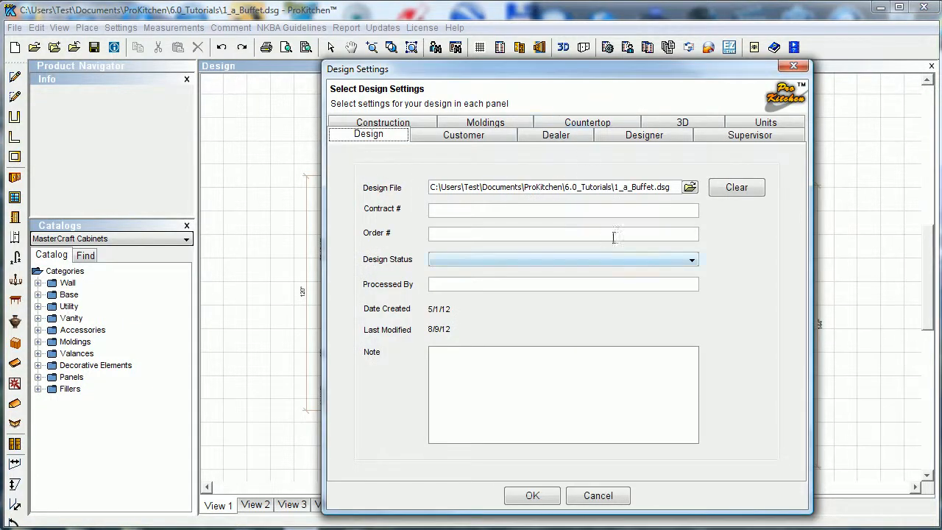
pyautogui.moveTo(615, 250)
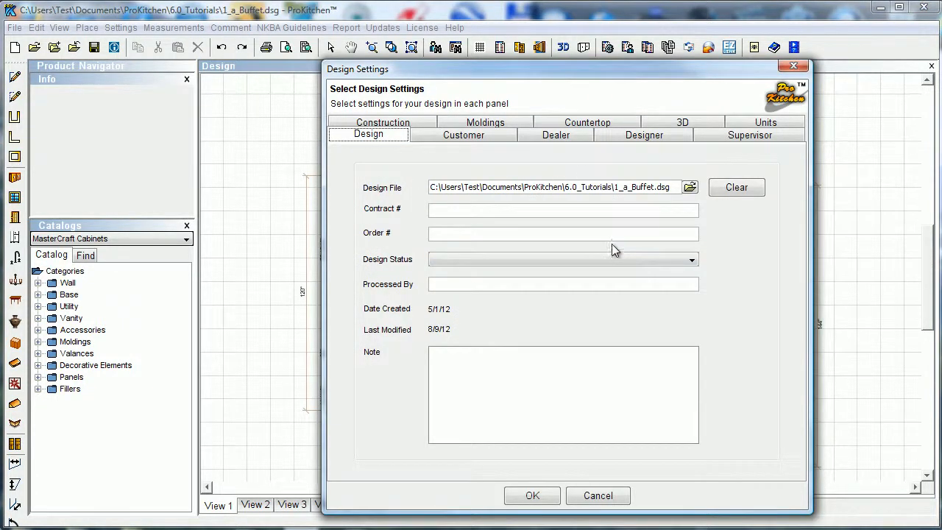
pyautogui.moveTo(589, 320)
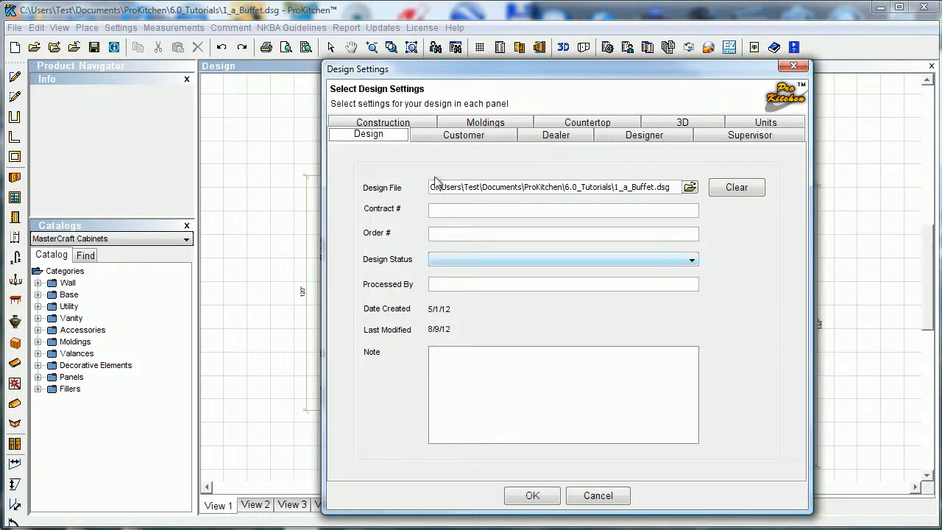
# On the Customer tab, assign then clear a saved customer, and reopen the customer search list
pyautogui.click(464, 135)
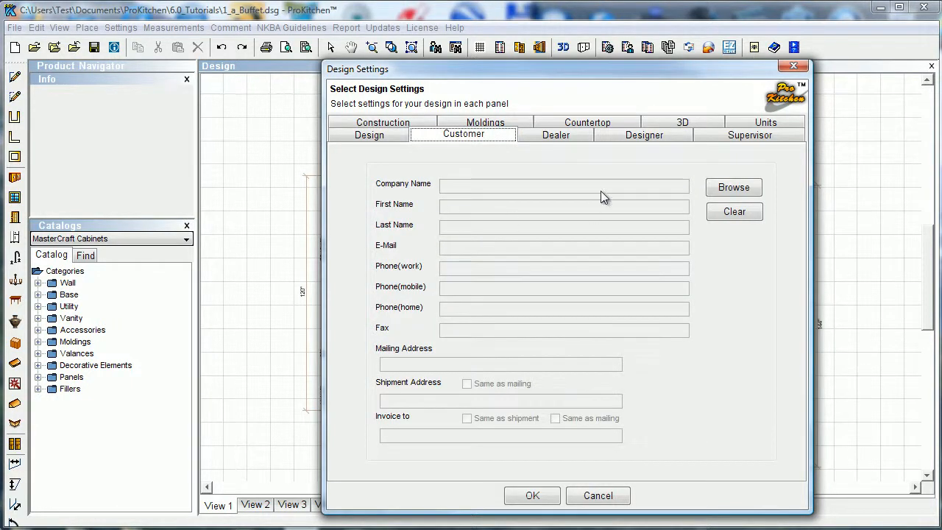
pyautogui.moveTo(532, 216)
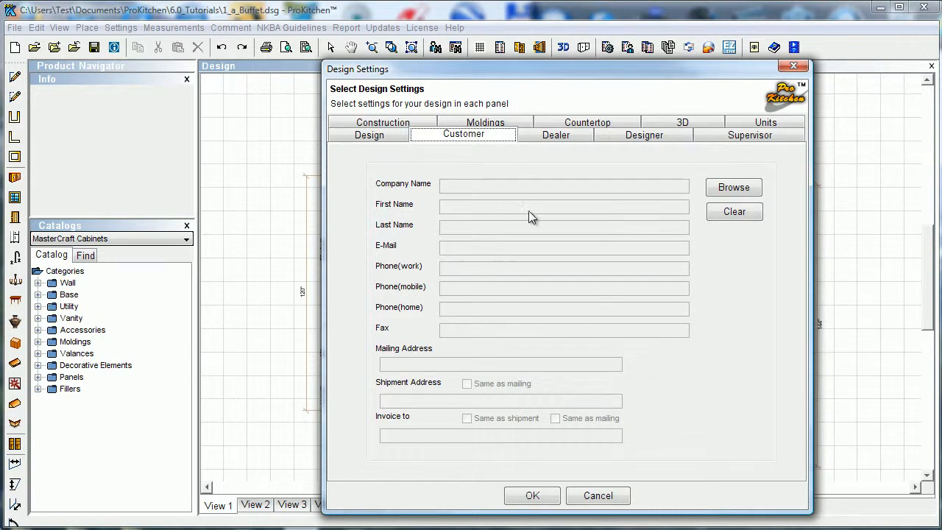
pyautogui.moveTo(603, 308)
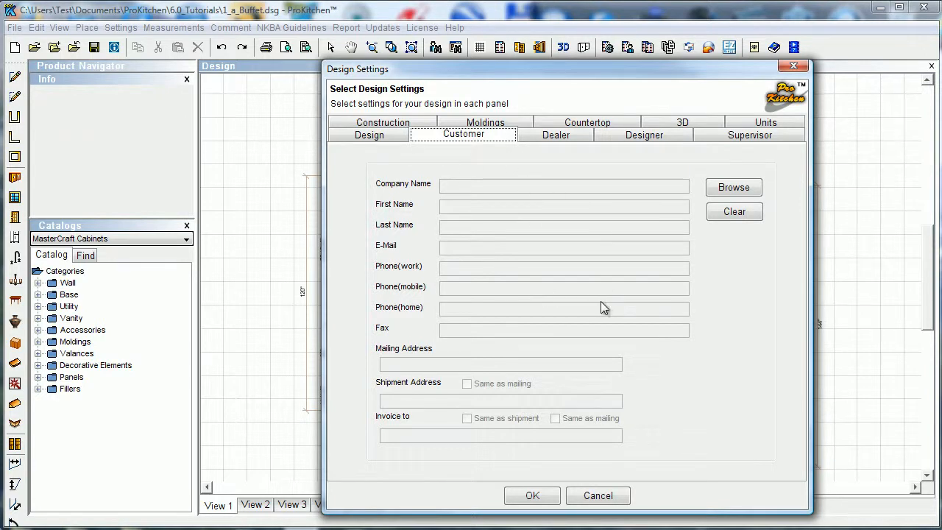
pyautogui.moveTo(733, 187)
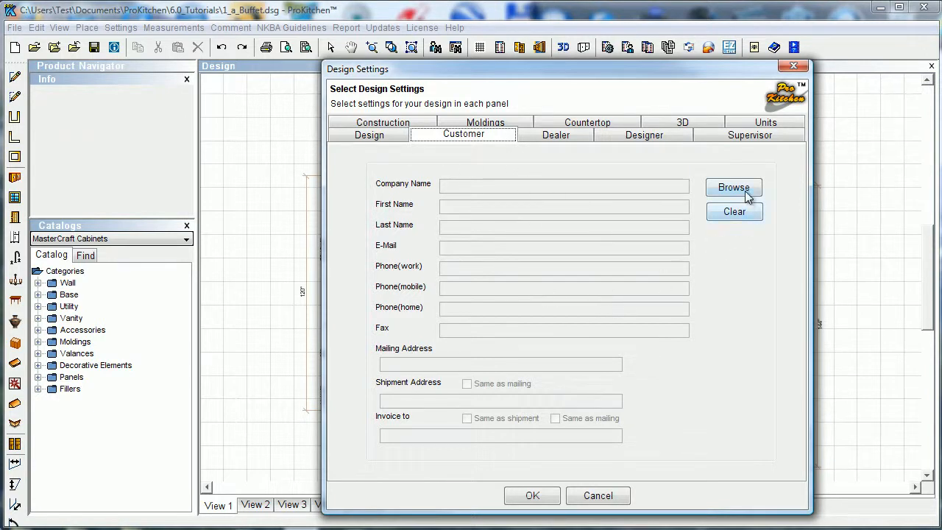
pyautogui.click(734, 186)
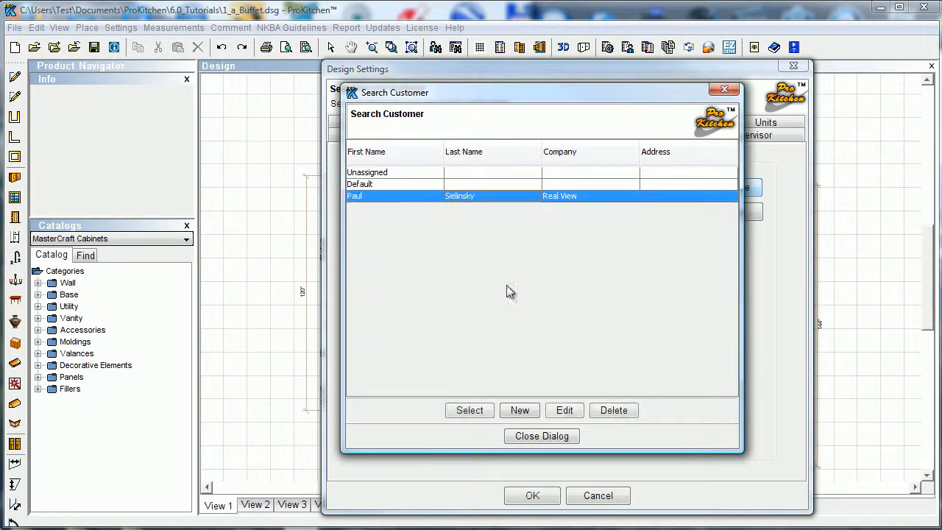
pyautogui.click(469, 410)
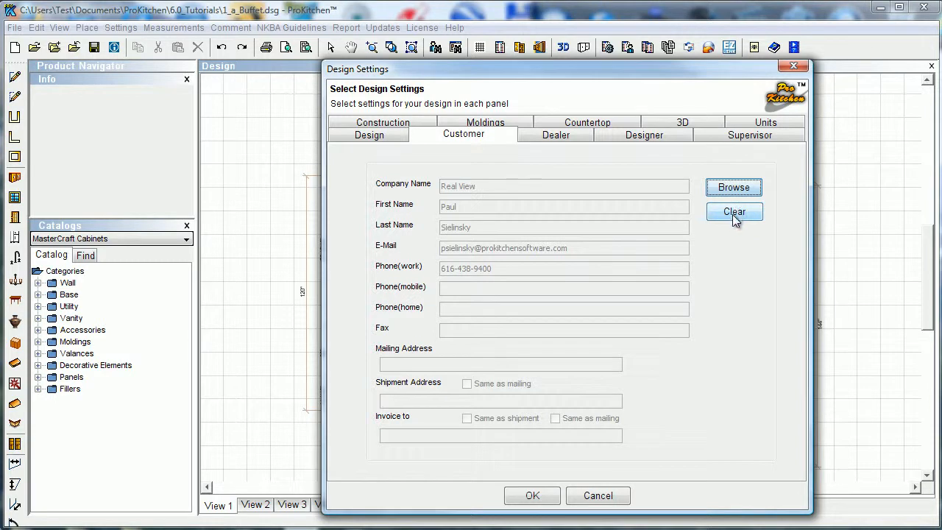
pyautogui.click(734, 211)
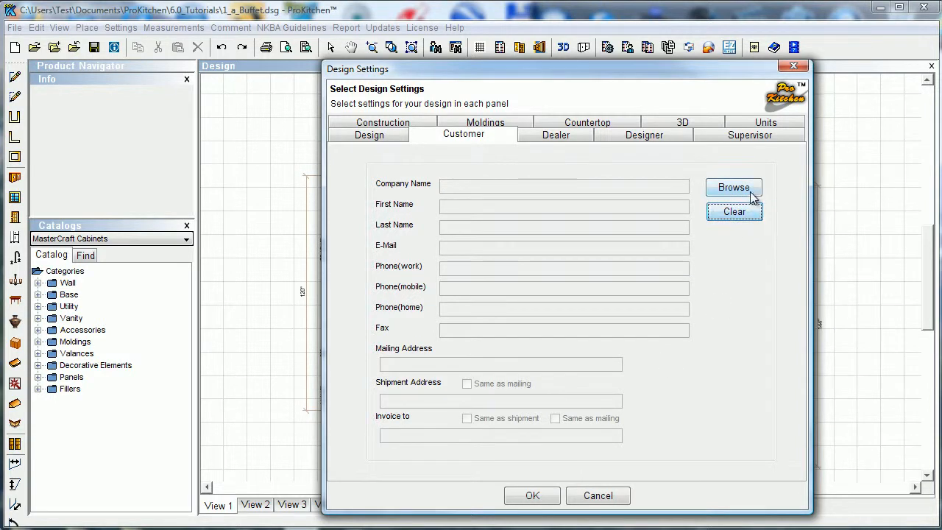
pyautogui.click(734, 187)
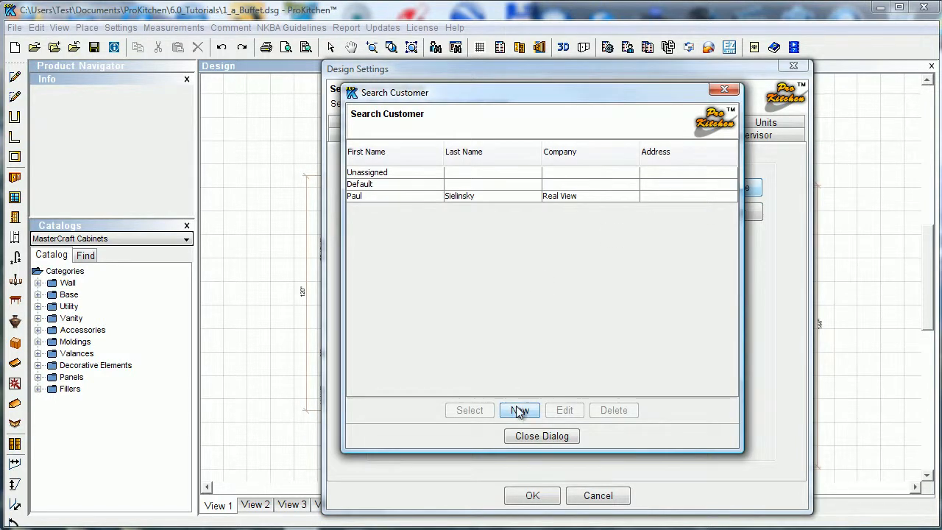
pyautogui.click(520, 410)
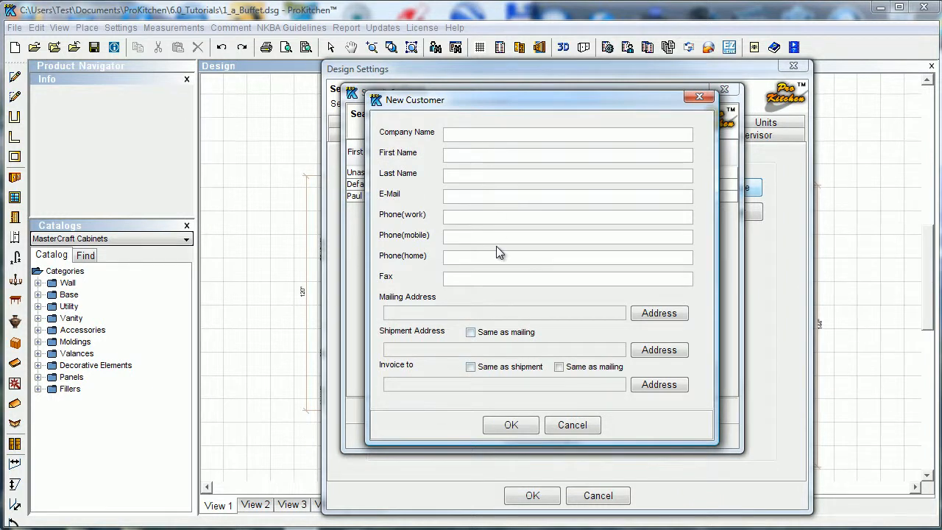
pyautogui.moveTo(458, 307)
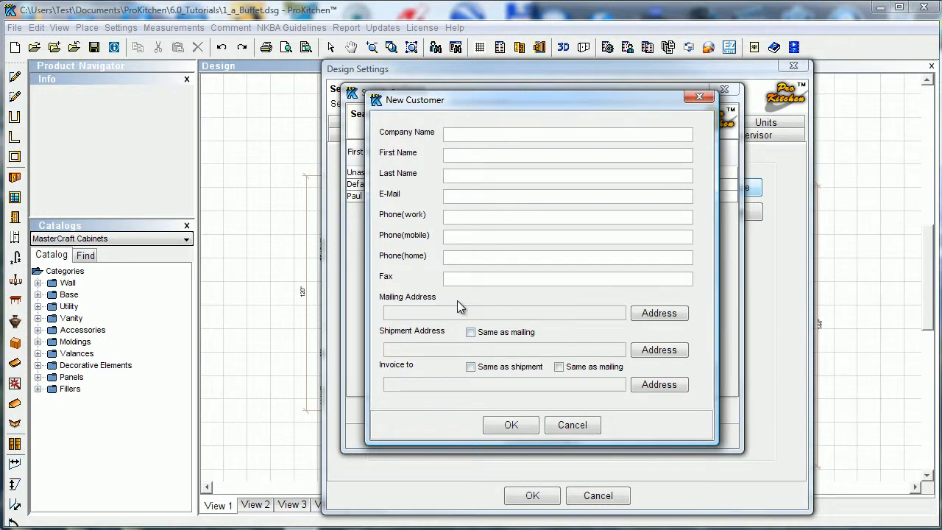
pyautogui.click(658, 313)
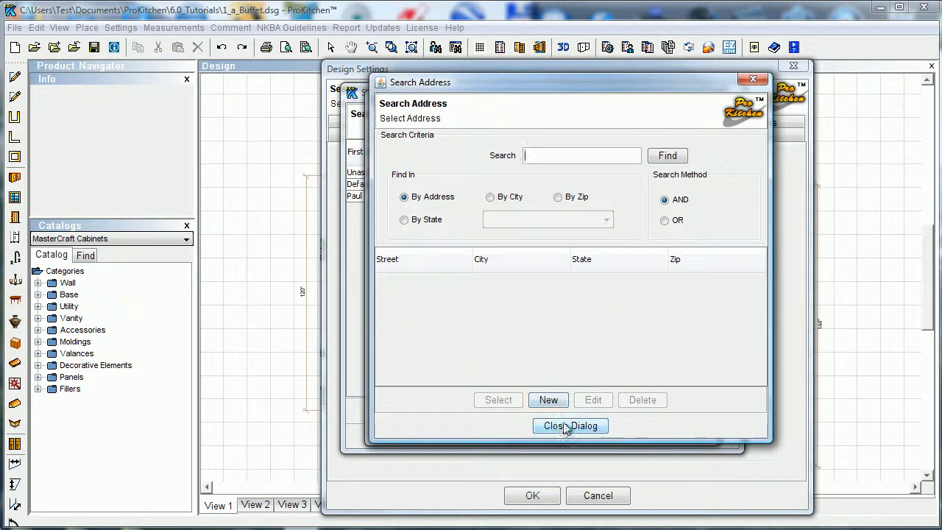
pyautogui.click(548, 399)
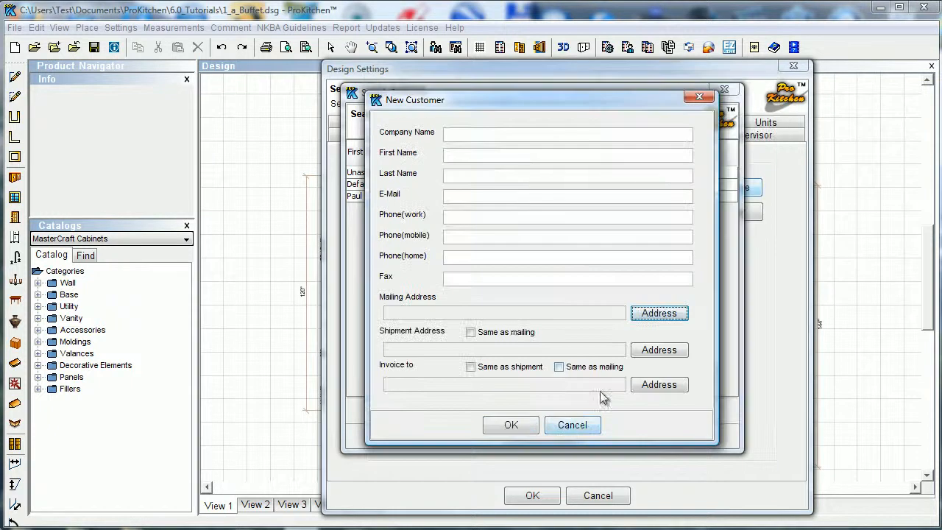
pyautogui.click(471, 332)
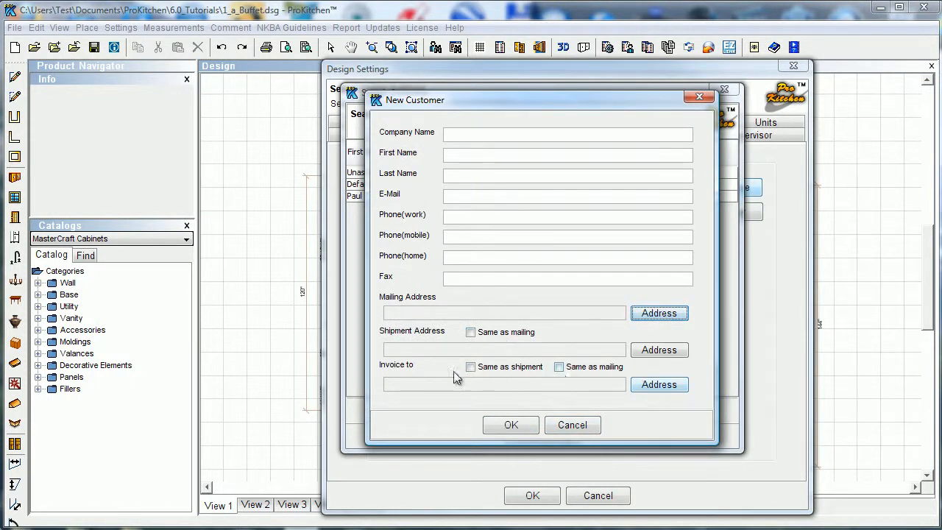
pyautogui.moveTo(543, 410)
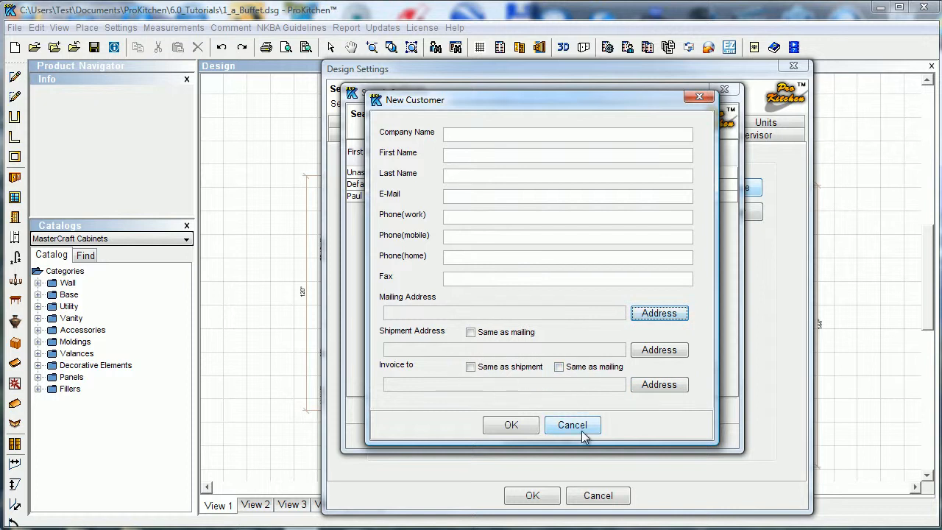
pyautogui.click(572, 425)
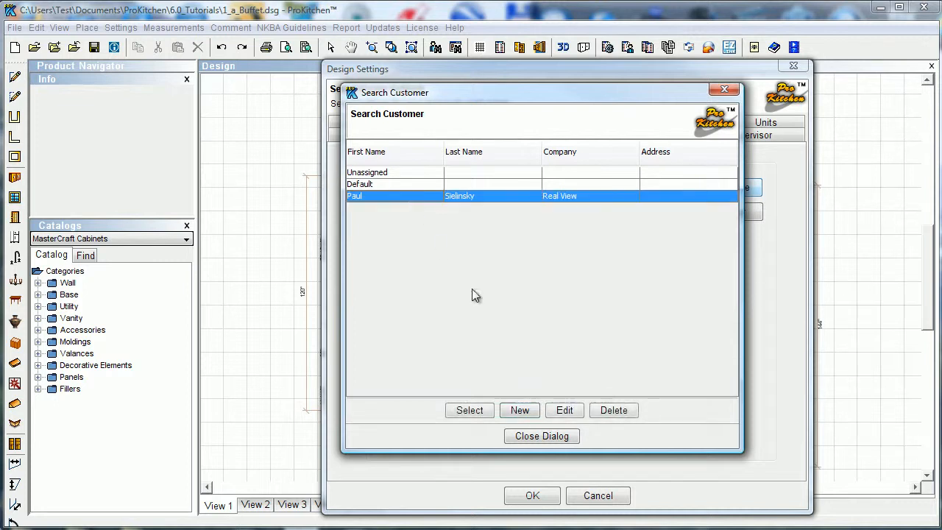
pyautogui.click(468, 410)
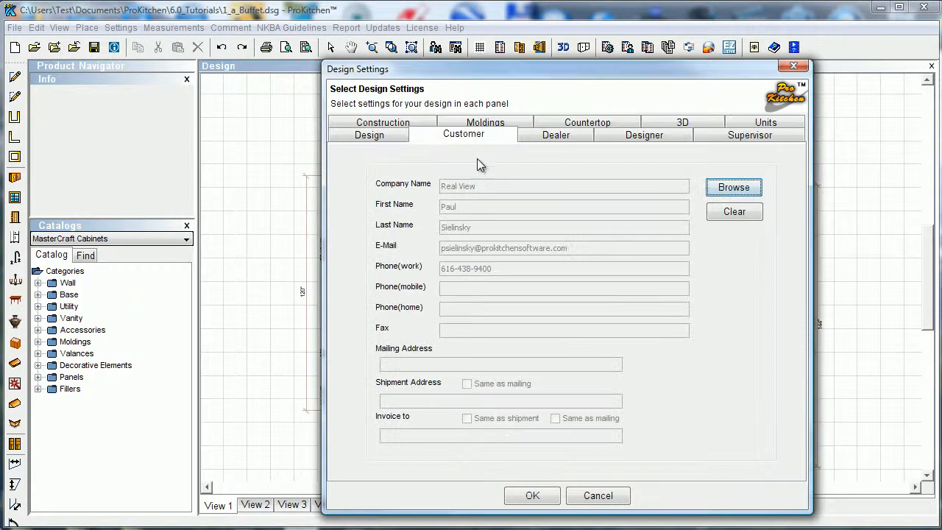
pyautogui.click(555, 135)
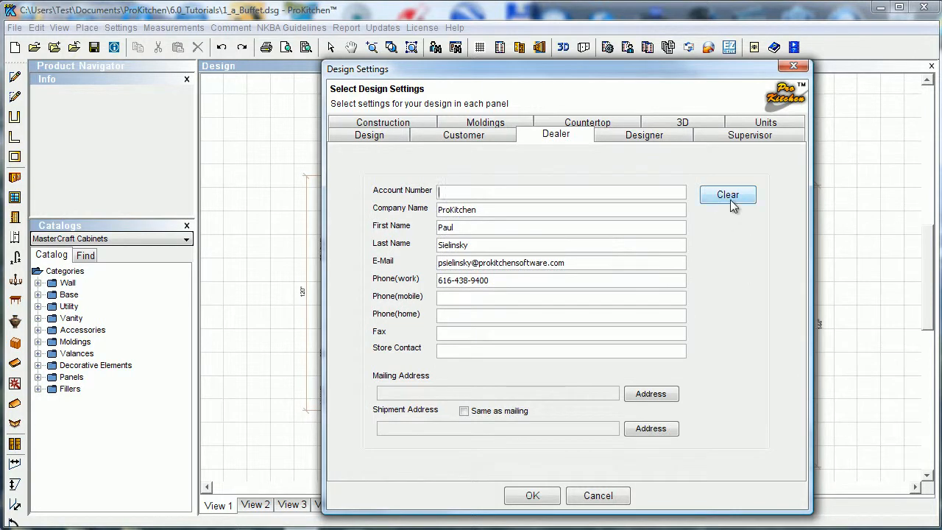
pyautogui.moveTo(466, 294)
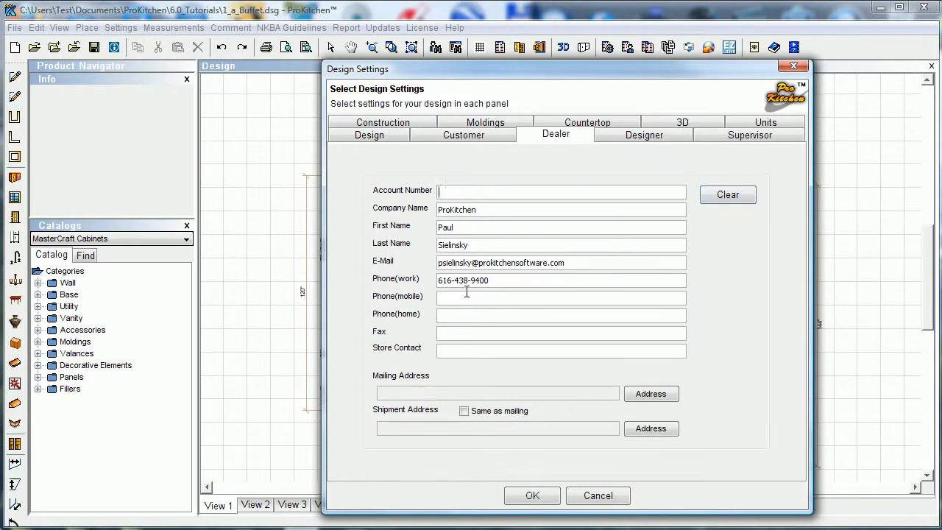
pyautogui.moveTo(476, 292)
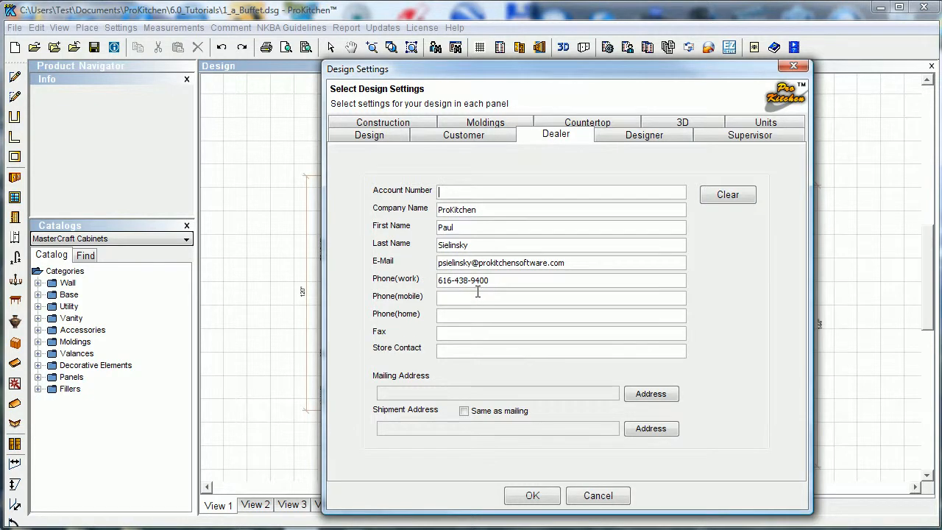
pyautogui.moveTo(538, 292)
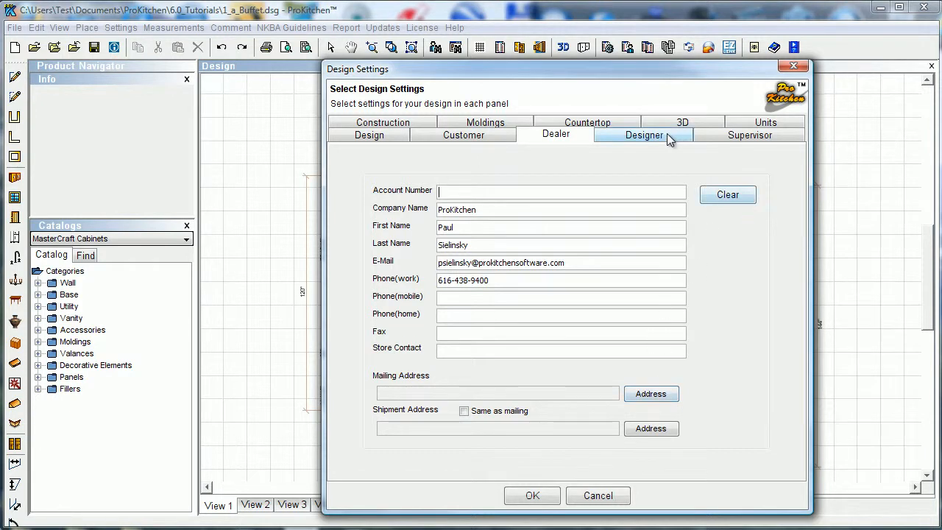
pyautogui.click(643, 135)
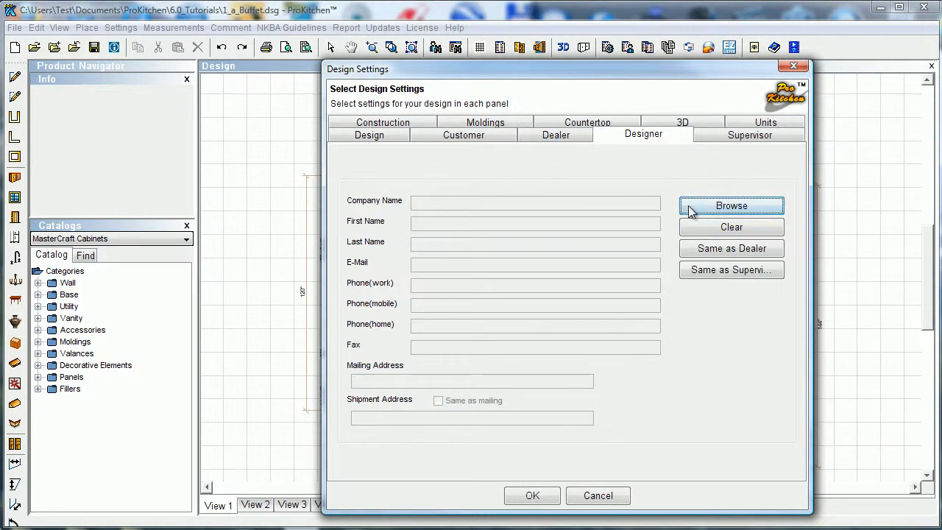
pyautogui.click(730, 206)
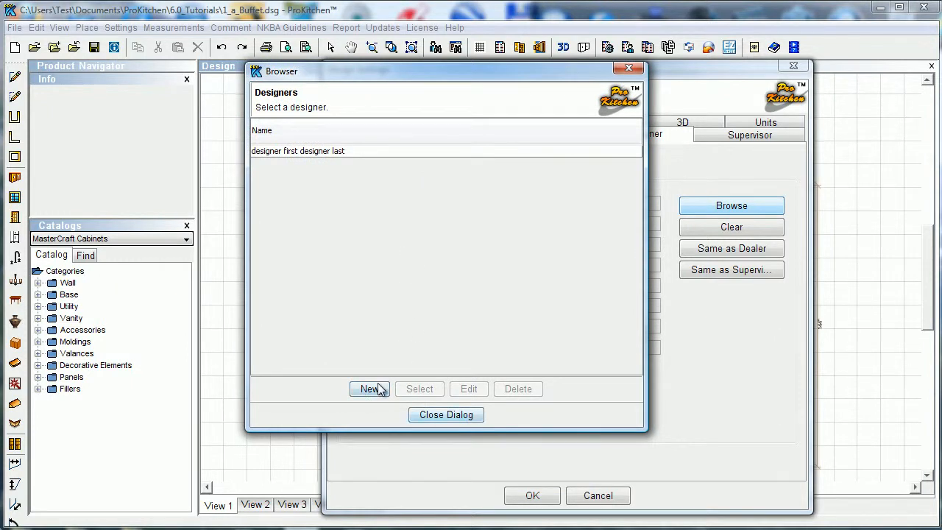
pyautogui.click(369, 388)
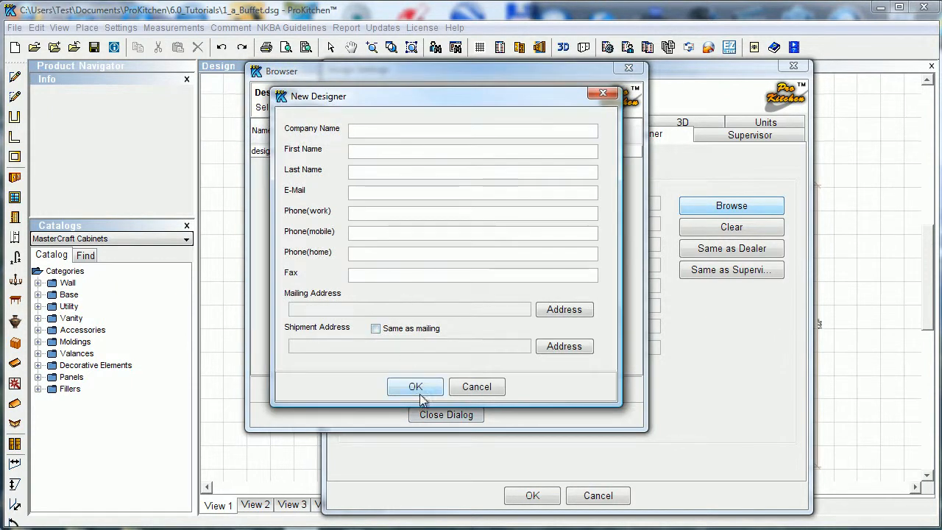
pyautogui.click(415, 386)
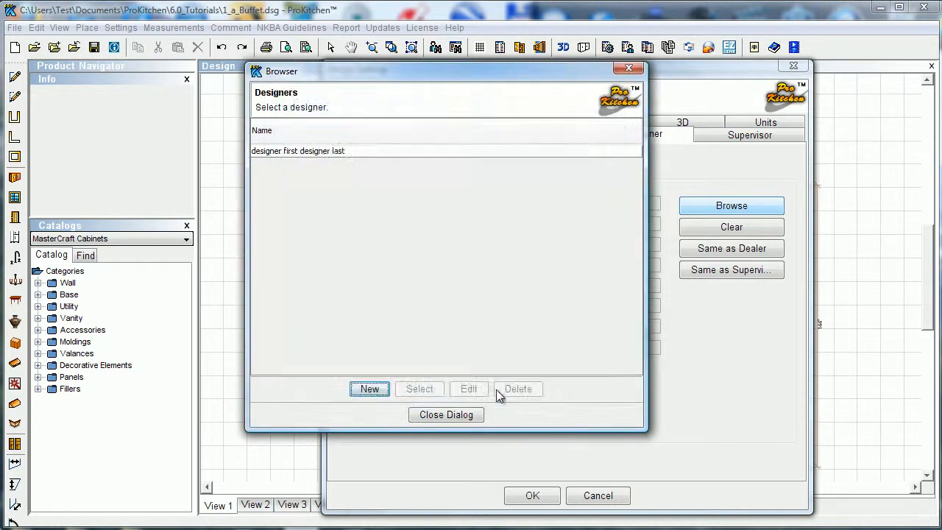
pyautogui.click(445, 414)
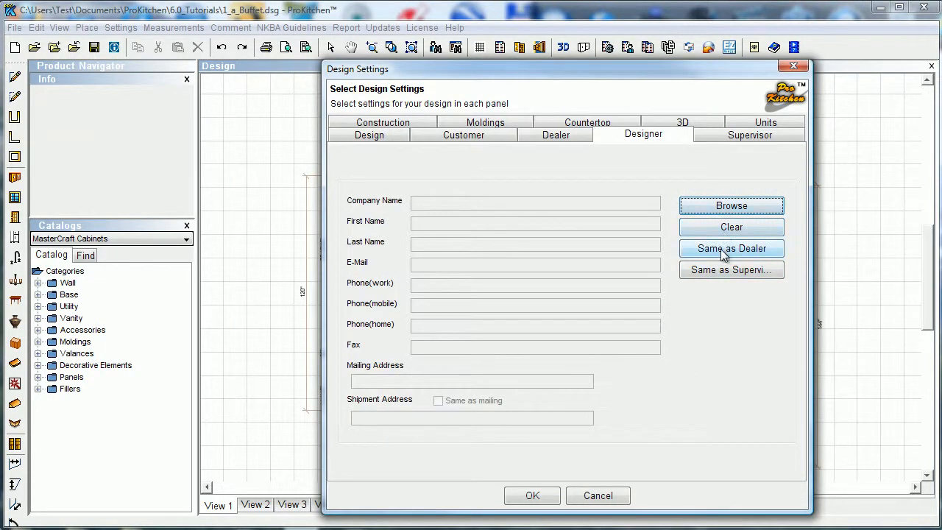
pyautogui.click(730, 248)
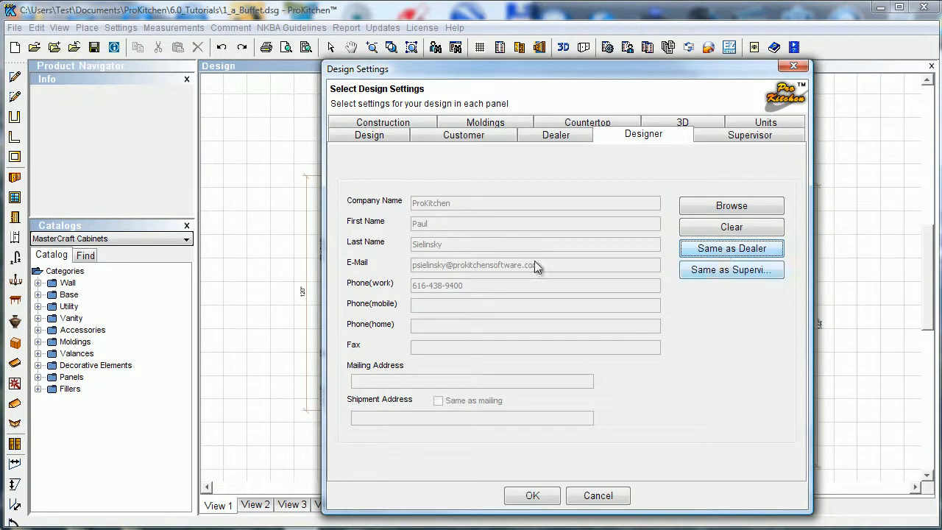
# Show the Supervisor tab with its contact fields still blank
pyautogui.click(749, 134)
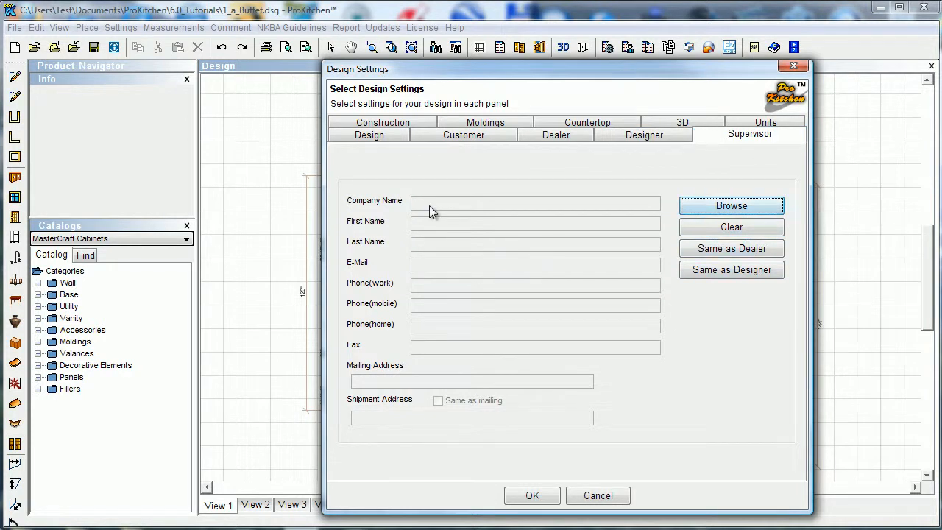
pyautogui.moveTo(718, 256)
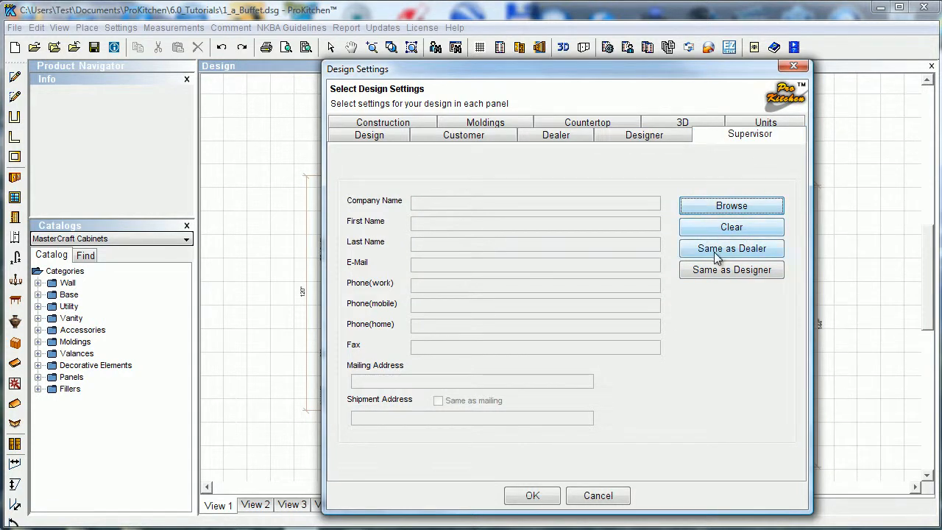
pyautogui.moveTo(731, 269)
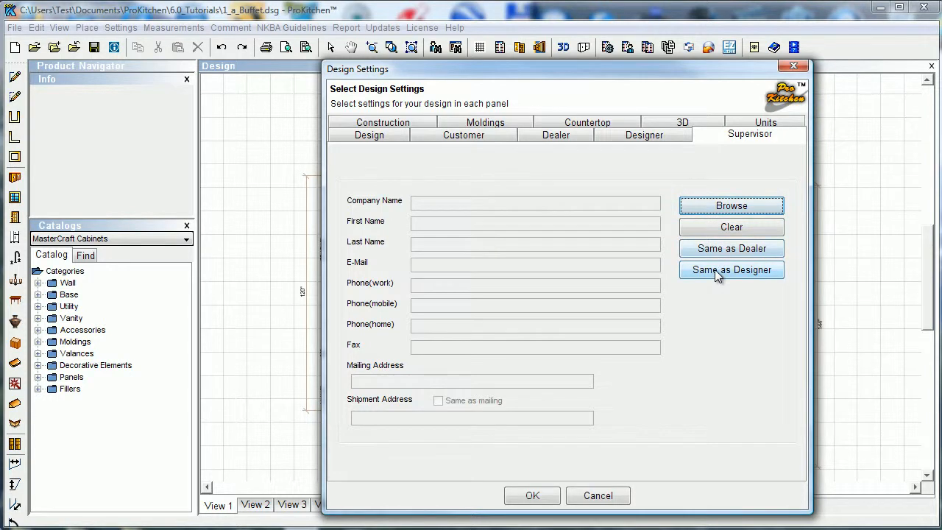
pyautogui.moveTo(673, 265)
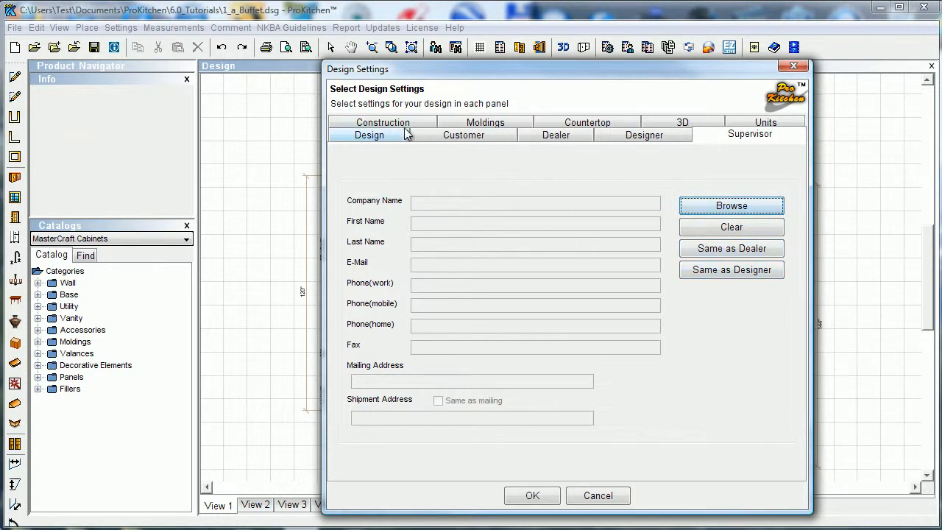
# Show Construction settings: 4" wall thickness, 30" zone width, 96" wall height, 84" top alignment
pyautogui.click(381, 122)
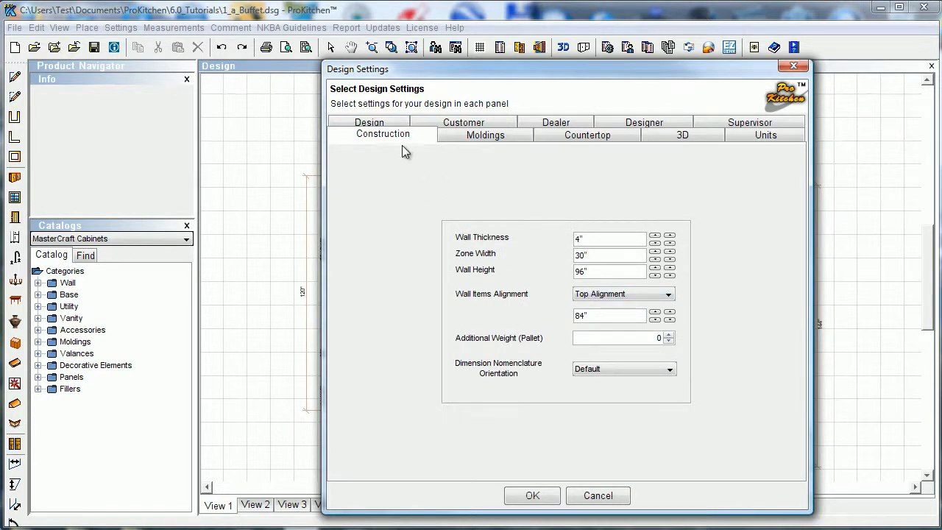
pyautogui.moveTo(596, 225)
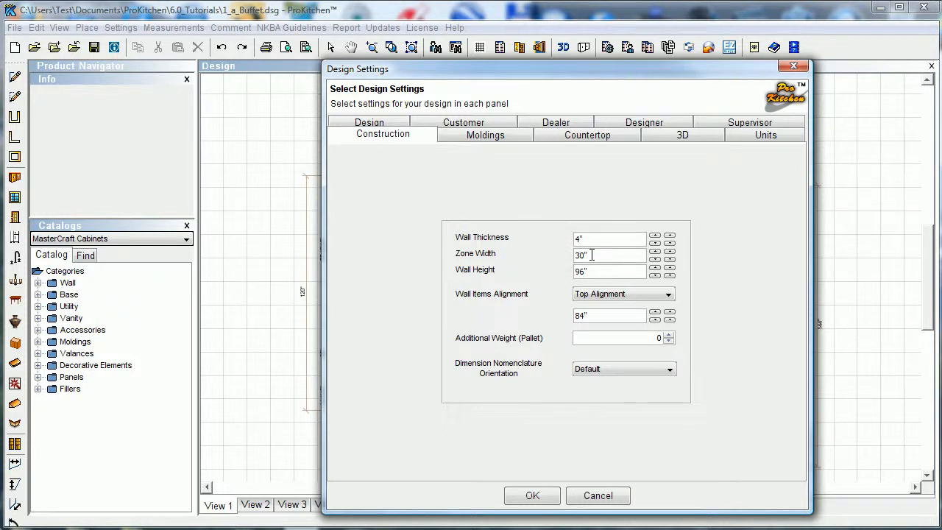
pyautogui.moveTo(570, 276)
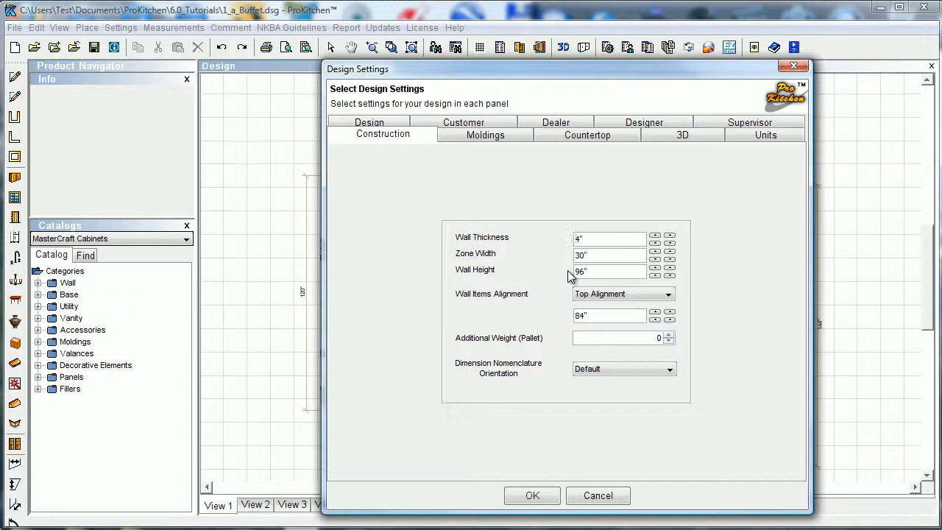
pyautogui.moveTo(602, 271)
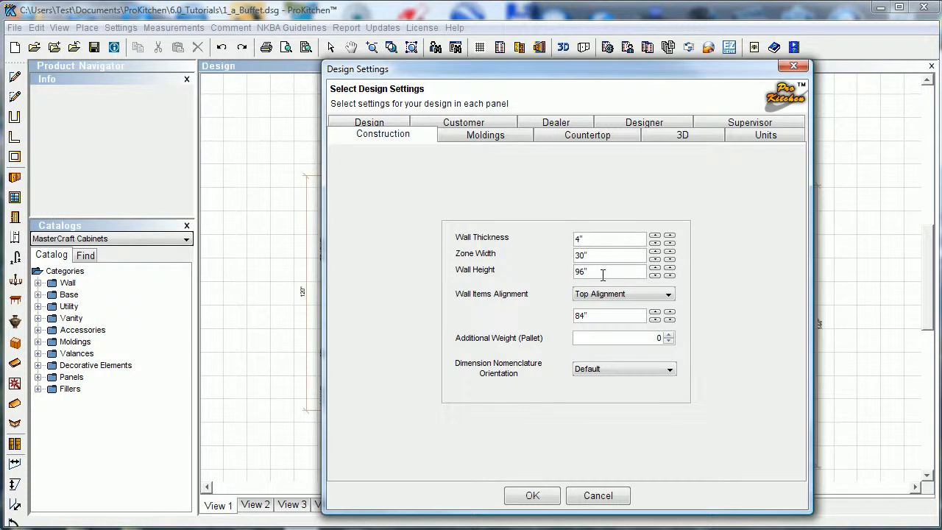
pyautogui.moveTo(482, 272)
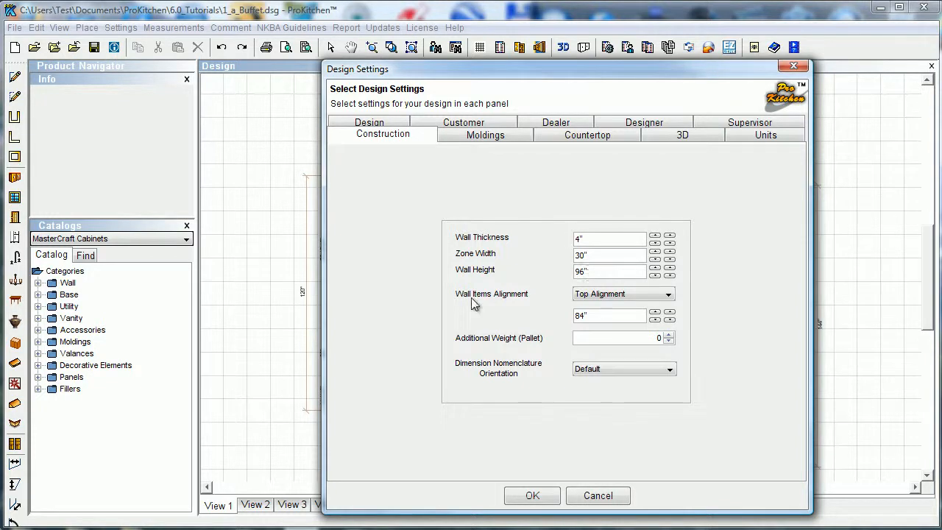
pyautogui.moveTo(533, 306)
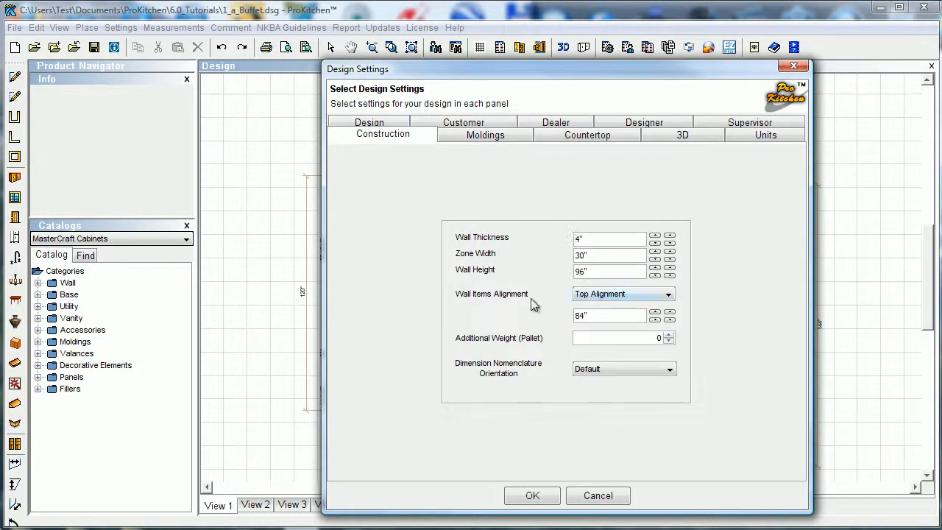
pyautogui.click(668, 294)
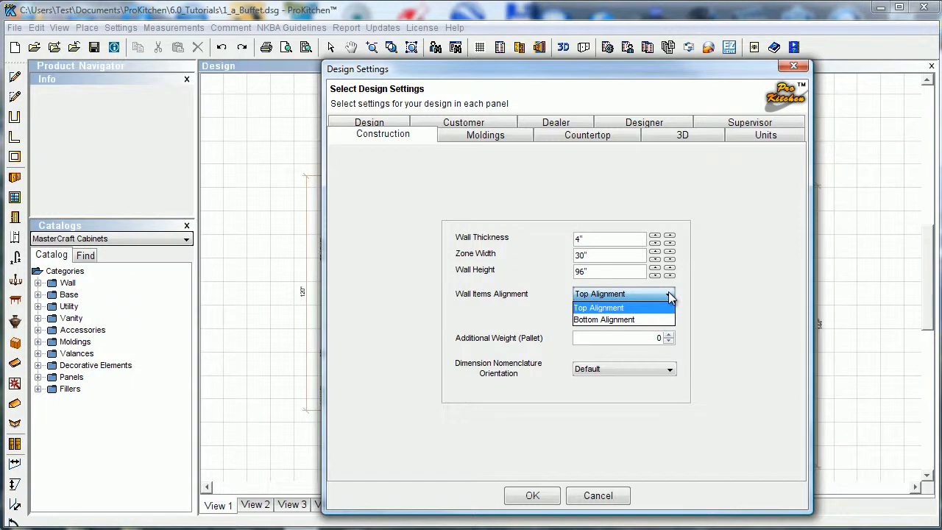
pyautogui.moveTo(679, 298)
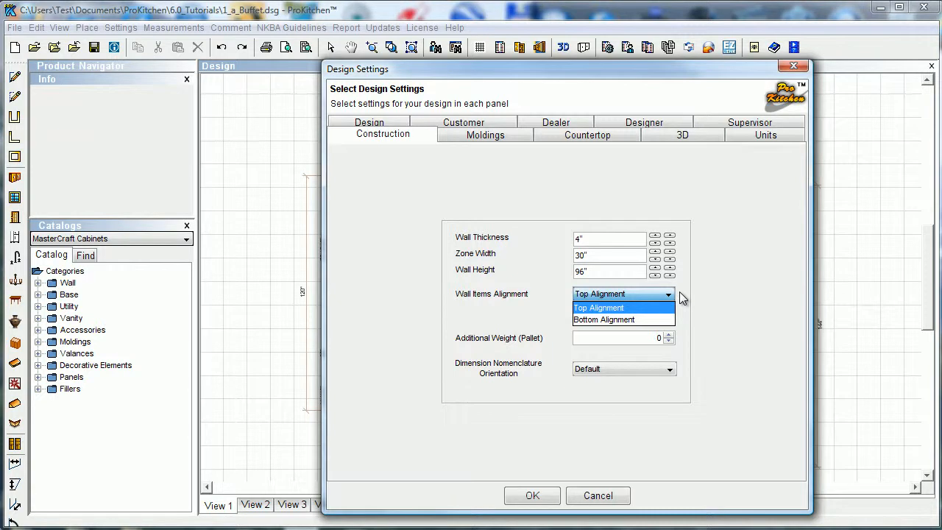
pyautogui.click(598, 307)
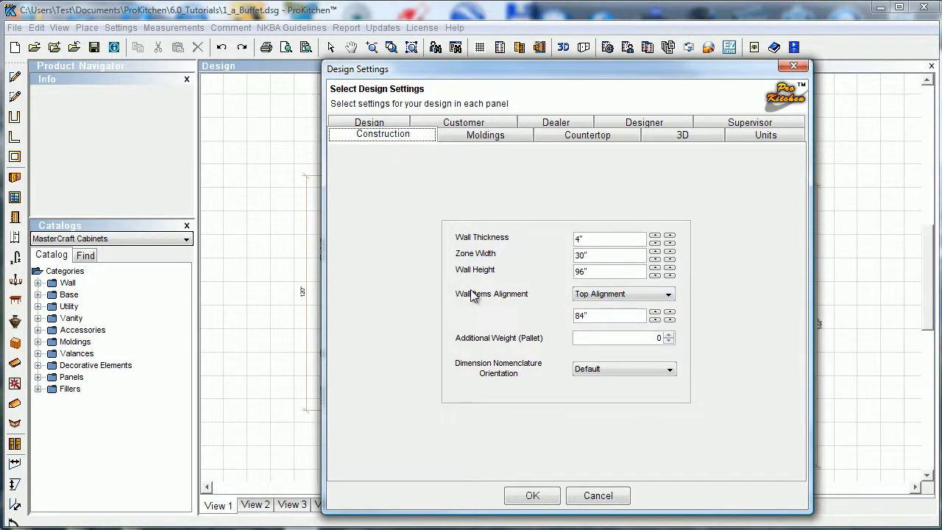
pyautogui.click(609, 316)
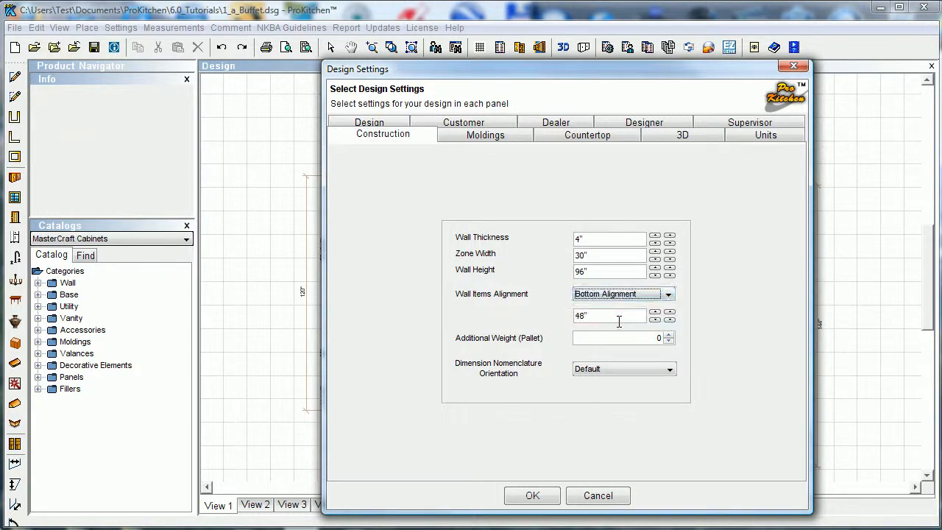
pyautogui.click(655, 313)
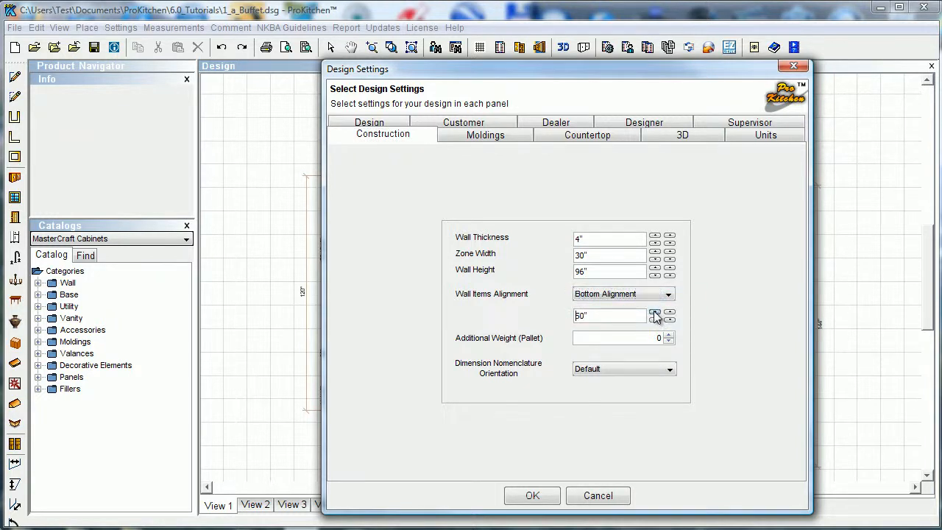
pyautogui.click(655, 312)
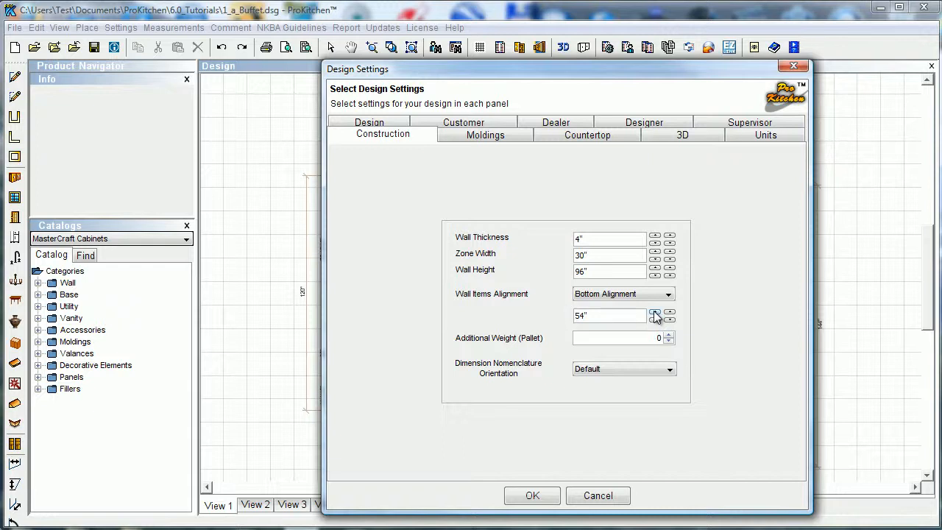
pyautogui.click(668, 293)
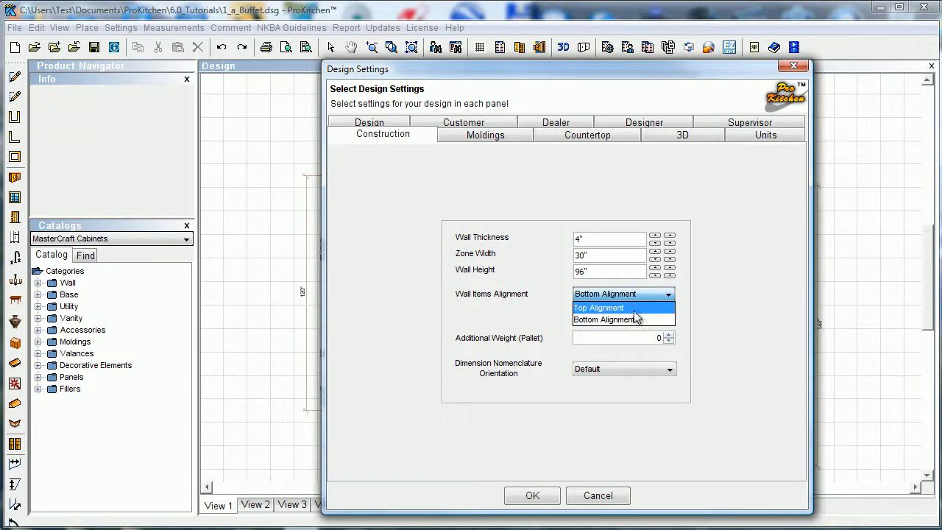
pyautogui.click(598, 308)
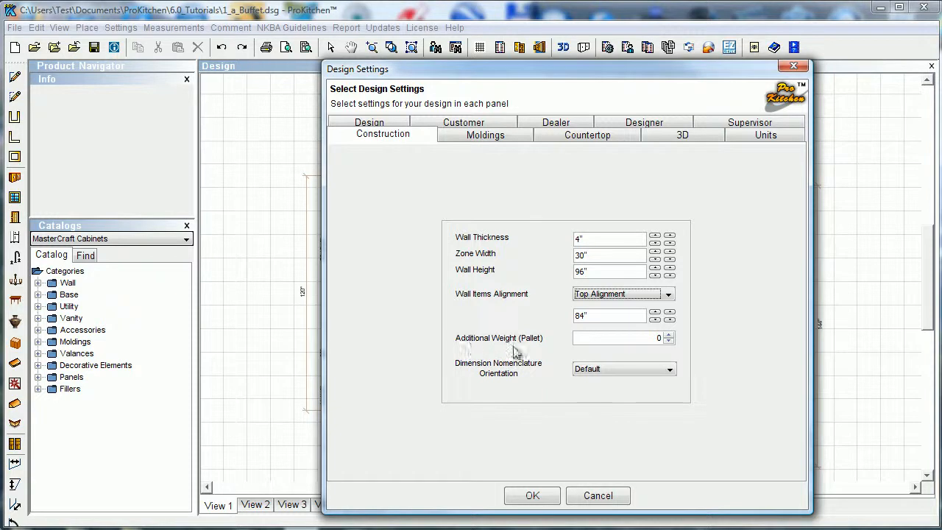
pyautogui.moveTo(675, 345)
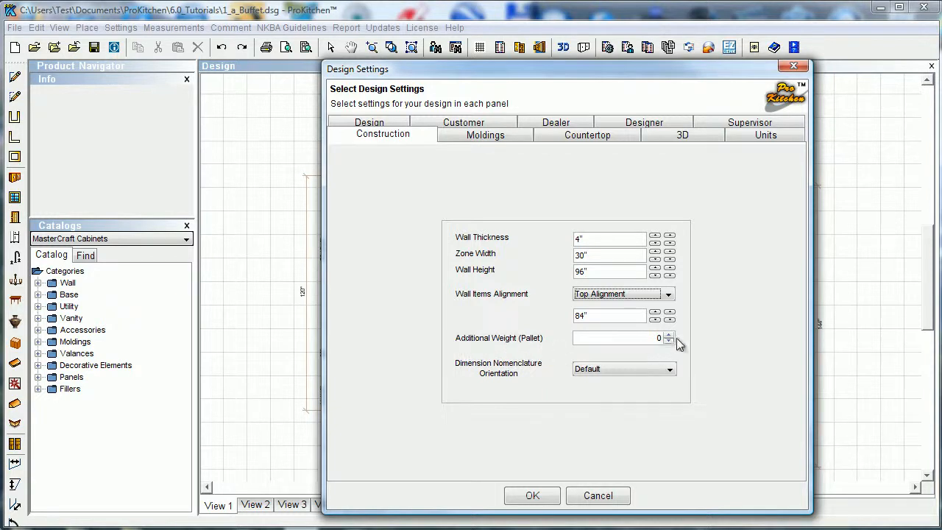
pyautogui.moveTo(670, 338)
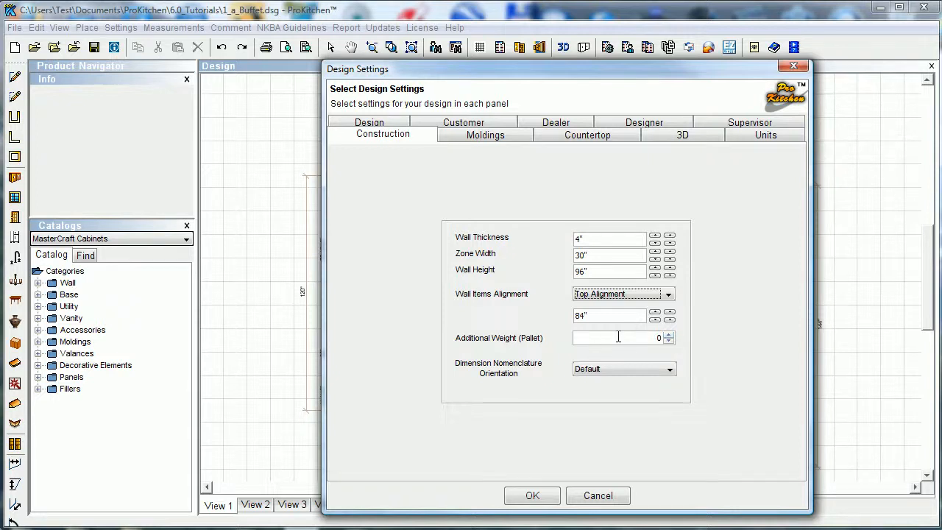
pyautogui.moveTo(504, 374)
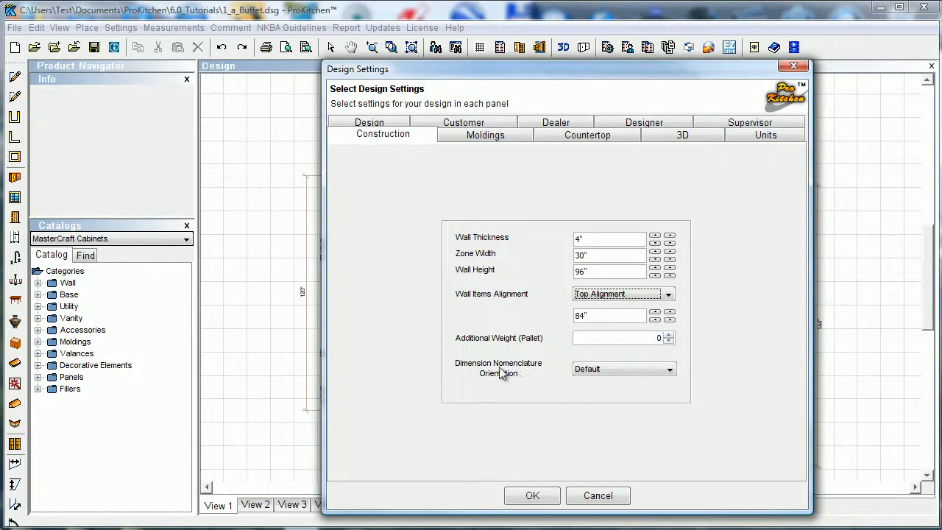
# List the dimension nomenclature orientations: Default, 45° and 90° clockwise or counterclockwise
pyautogui.click(668, 368)
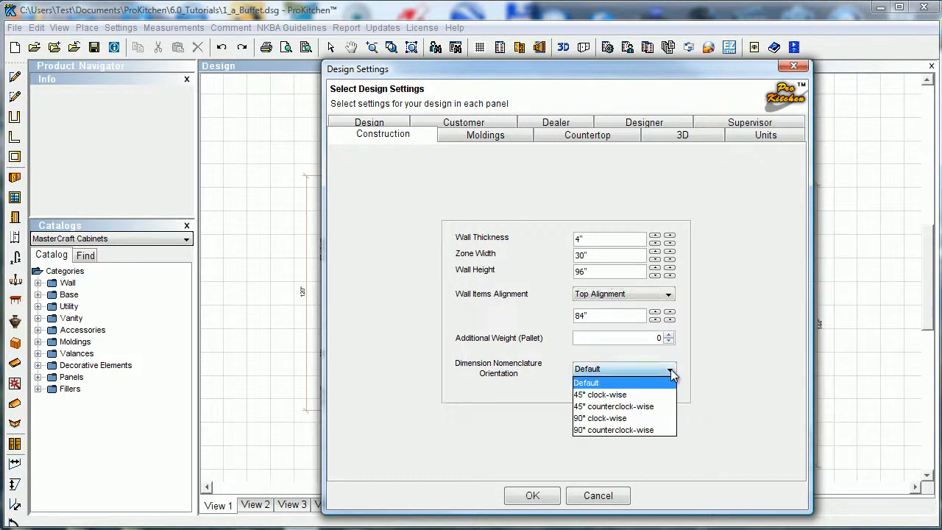
pyautogui.moveTo(629, 395)
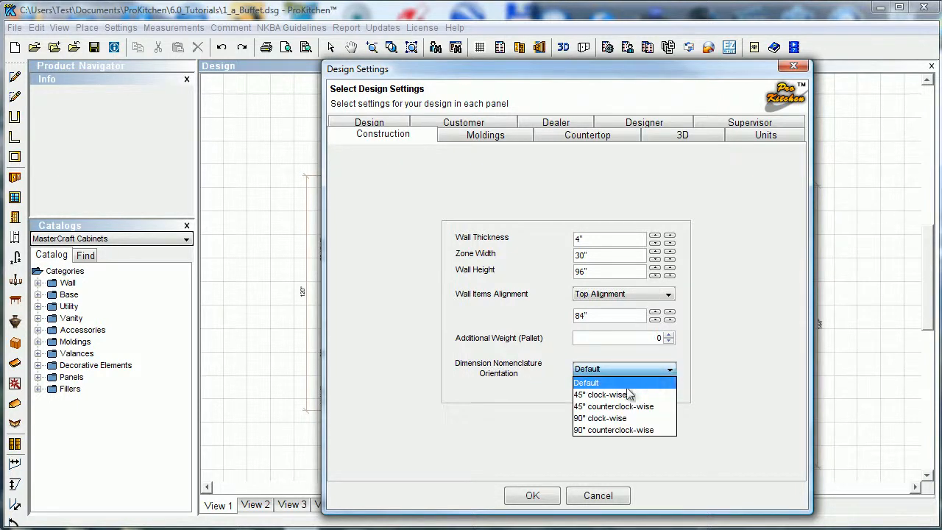
pyautogui.moveTo(613, 430)
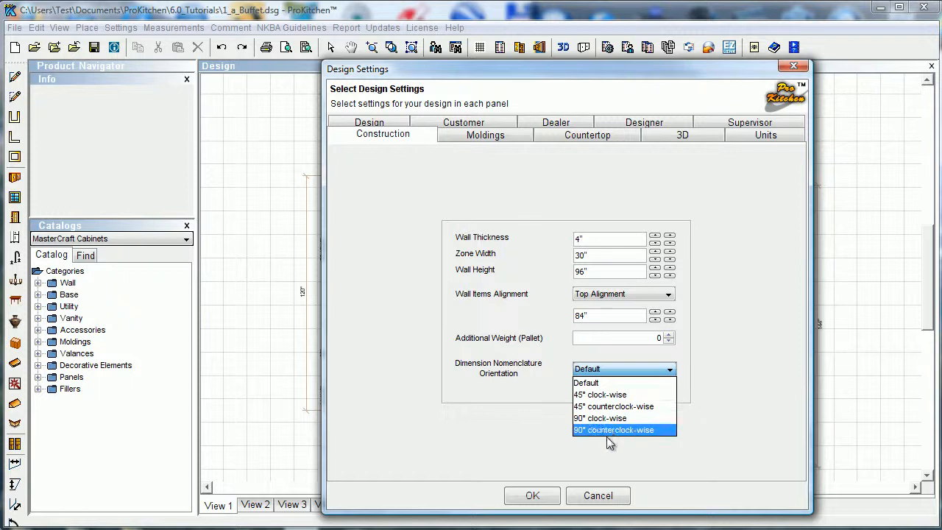
pyautogui.moveTo(669, 140)
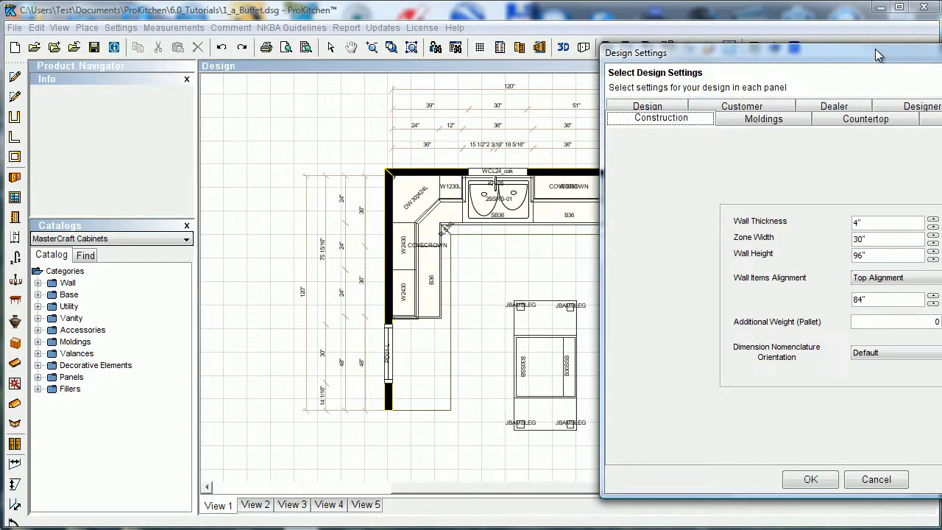
pyautogui.moveTo(408, 298)
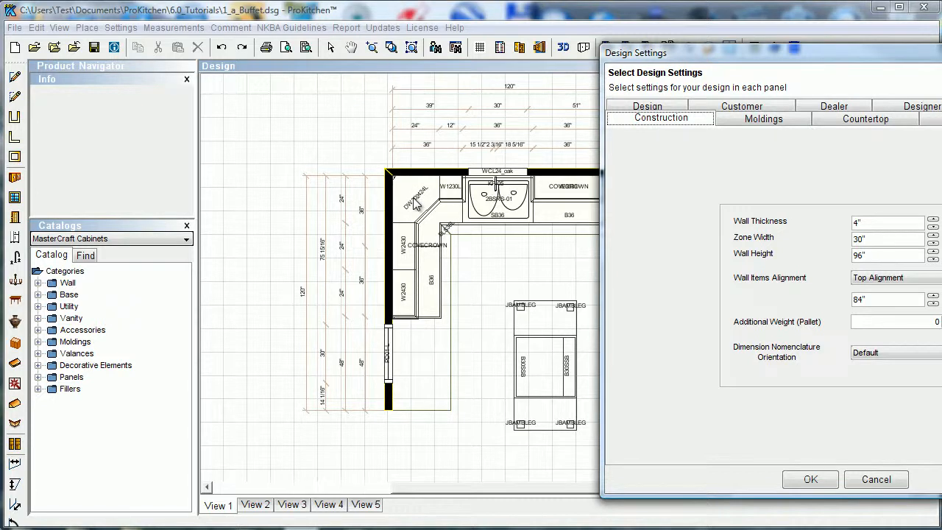
pyautogui.moveTo(434, 213)
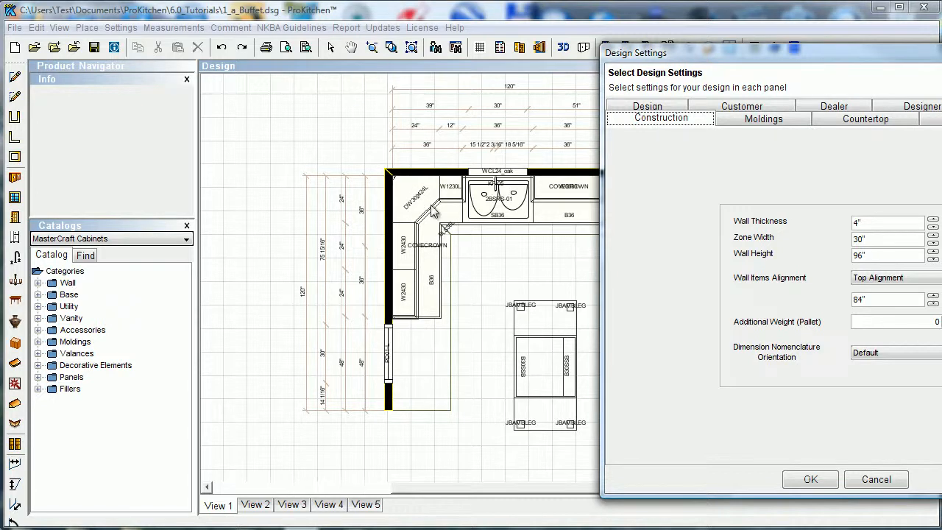
pyautogui.moveTo(559, 206)
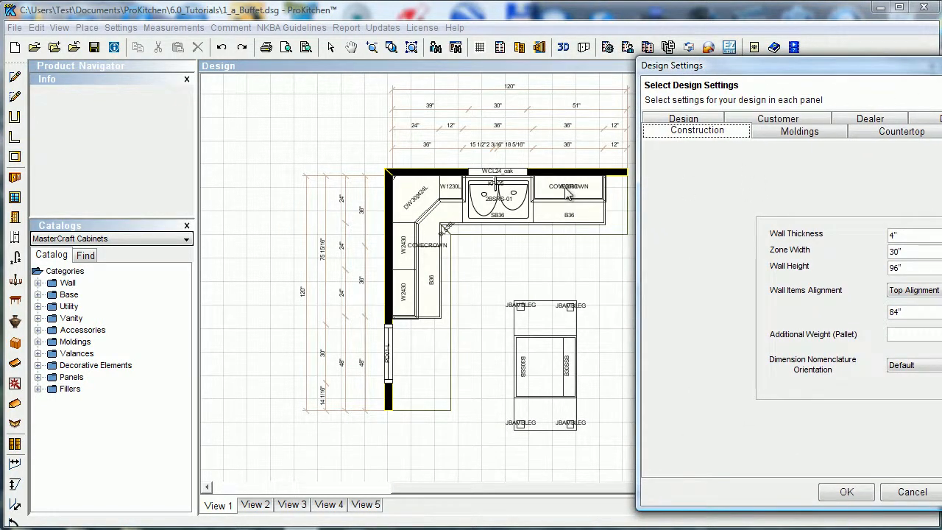
pyautogui.moveTo(573, 223)
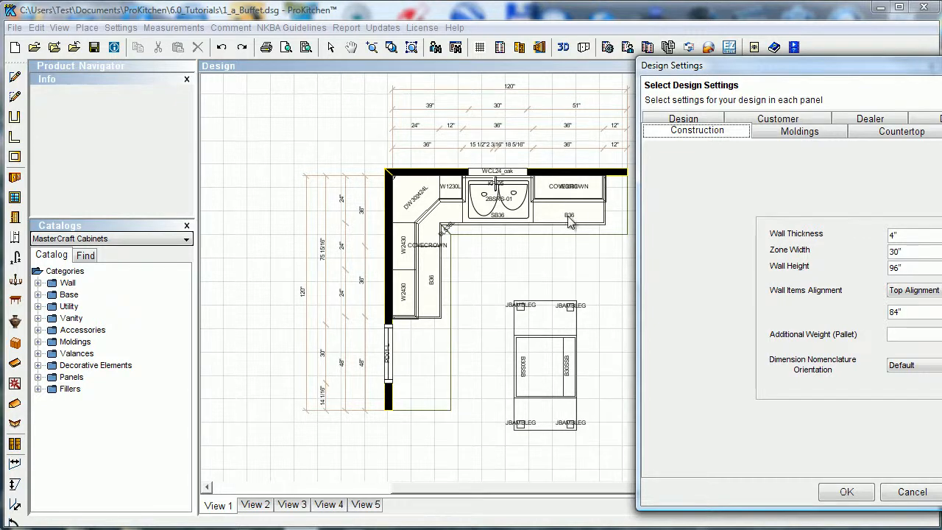
# Drag the Design Settings window toward the screen centre so every setting is visible
pyautogui.moveTo(787, 66); pyautogui.dragTo(566, 42)
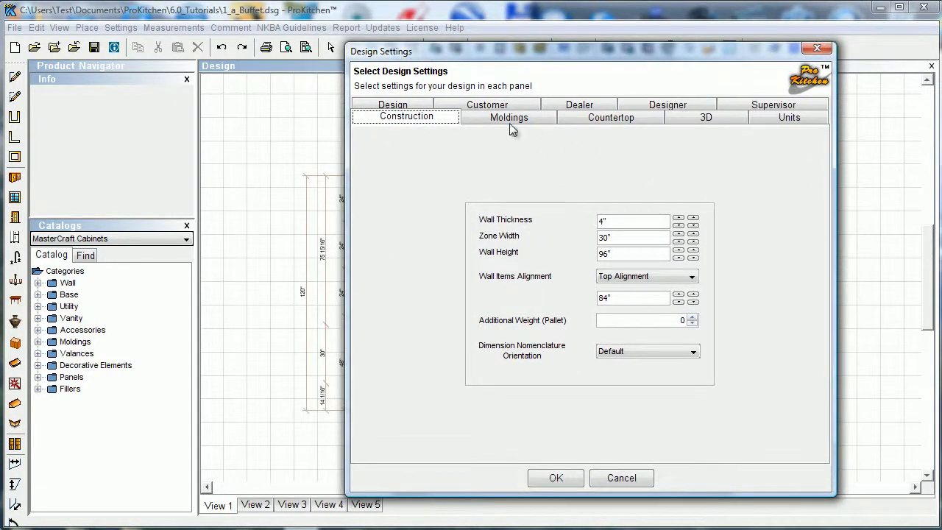
# Review the Moldings tab, then show the Countertop settings with 1" overhangs and 1 1/2" thickness
pyautogui.click(508, 117)
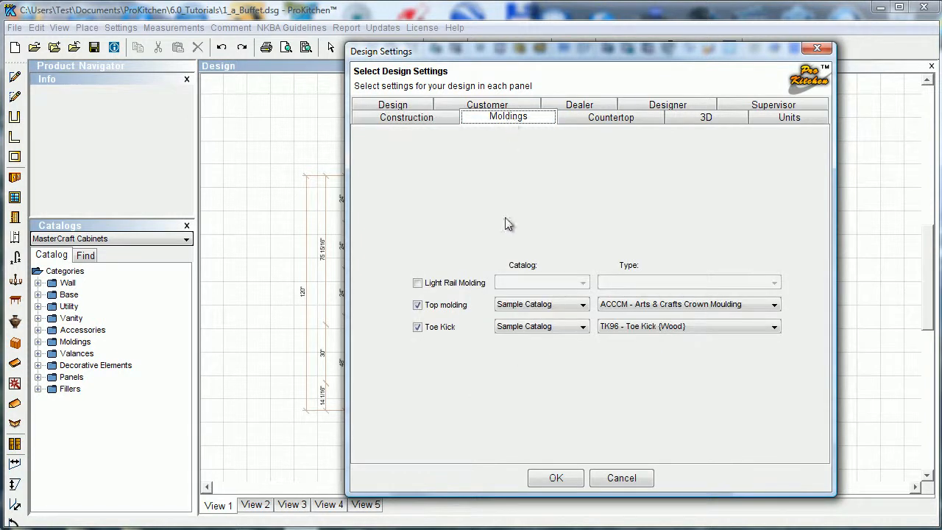
pyautogui.moveTo(478, 243)
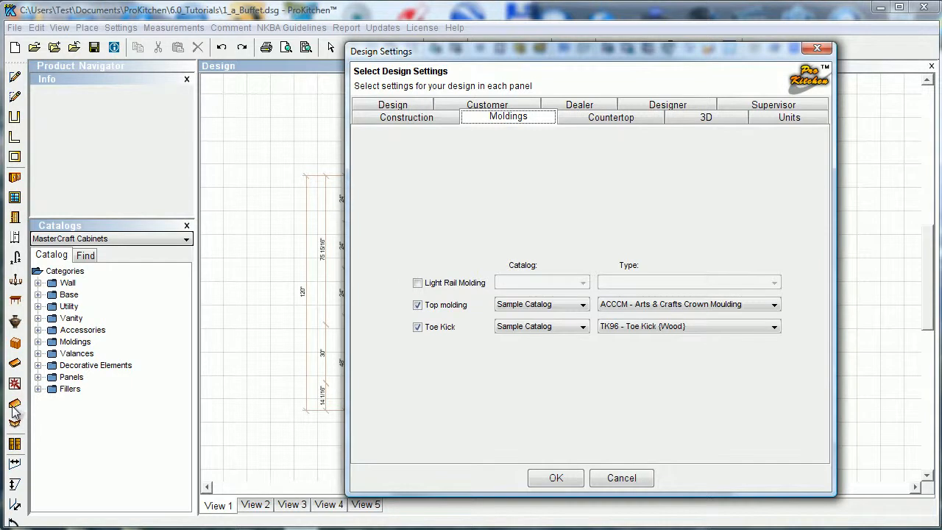
pyautogui.moveTo(447, 285)
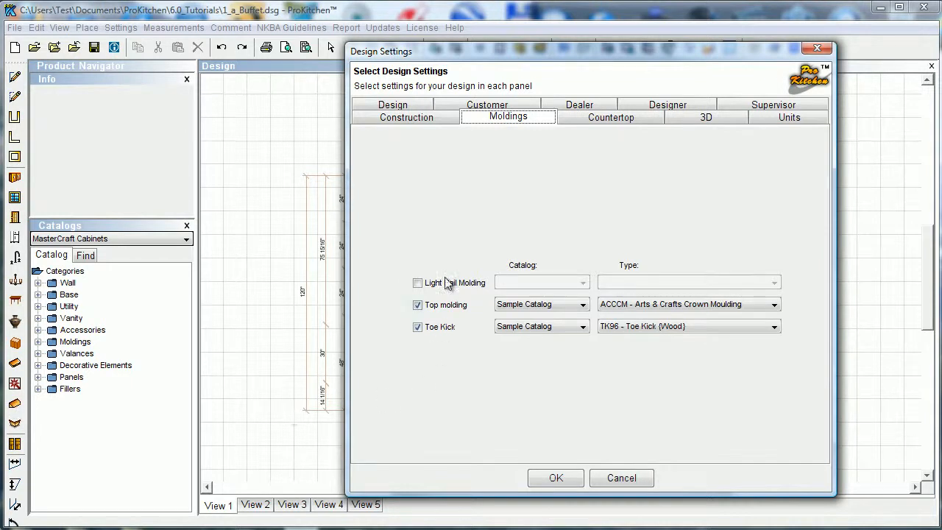
pyautogui.moveTo(572, 299)
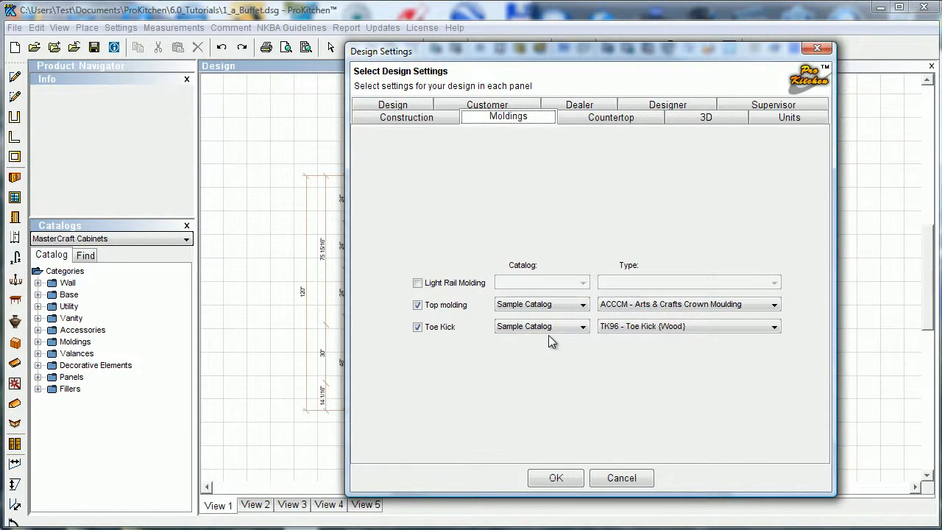
pyautogui.moveTo(662, 323)
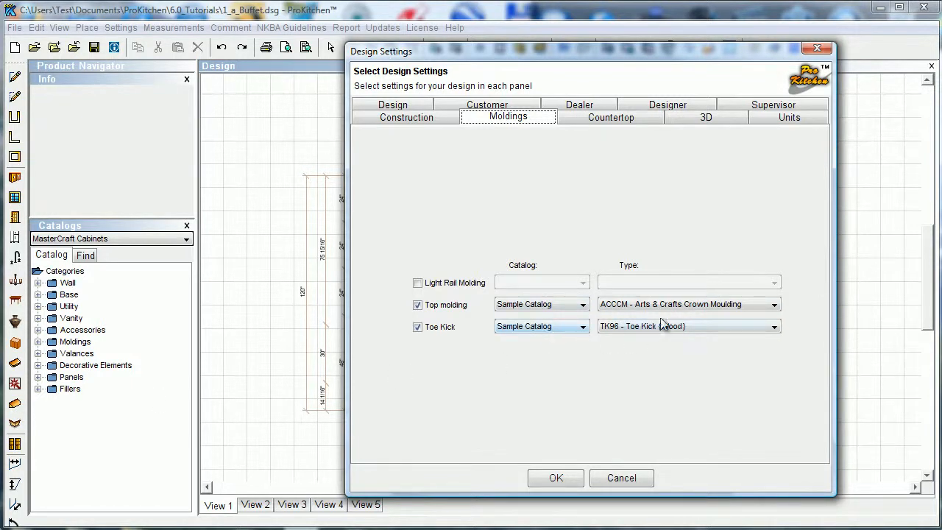
pyautogui.moveTo(495, 257)
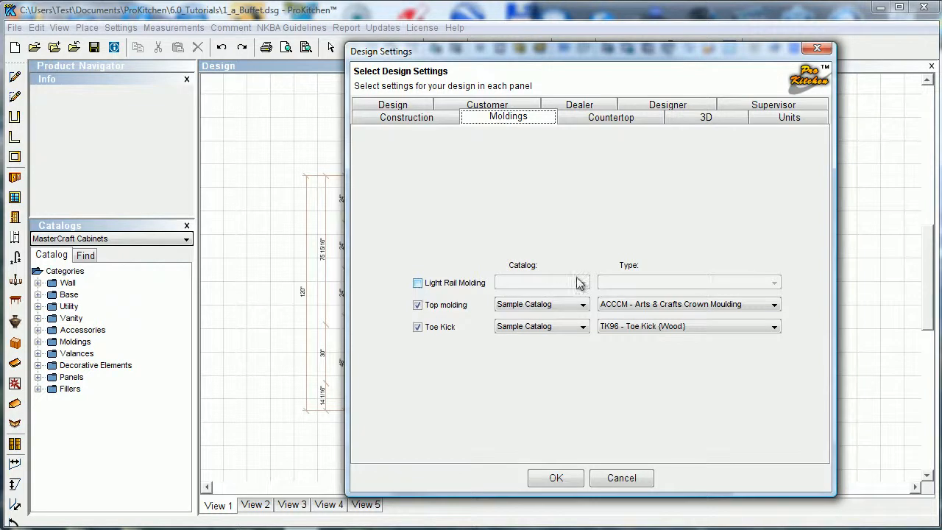
pyautogui.click(610, 117)
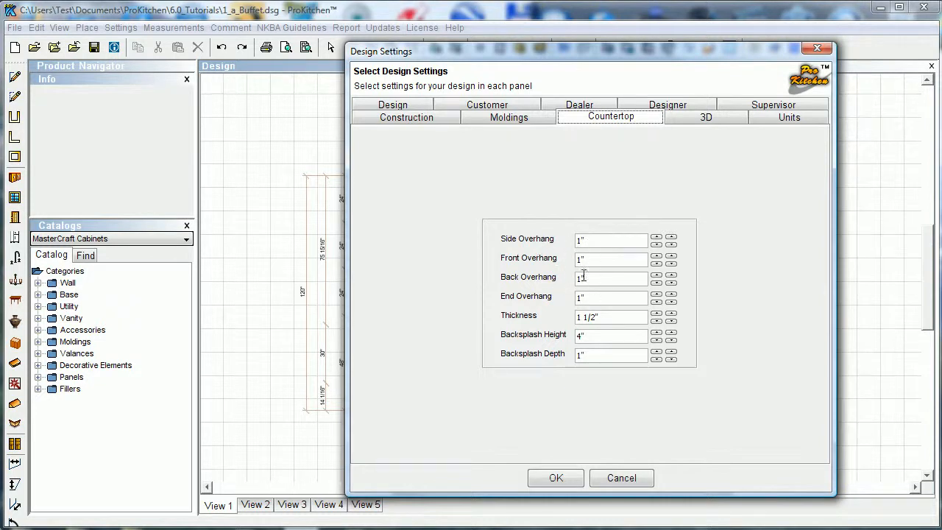
pyautogui.moveTo(578, 281)
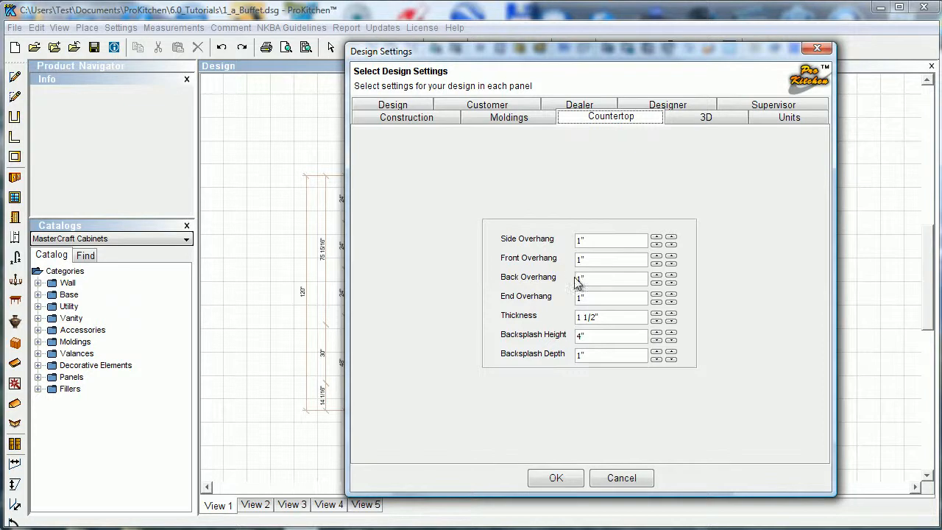
pyautogui.moveTo(559, 249)
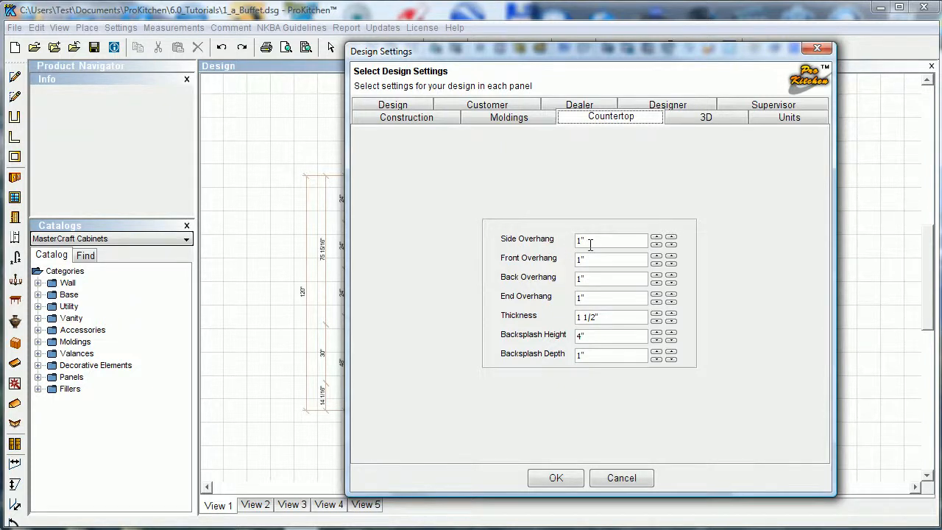
pyautogui.moveTo(536, 278)
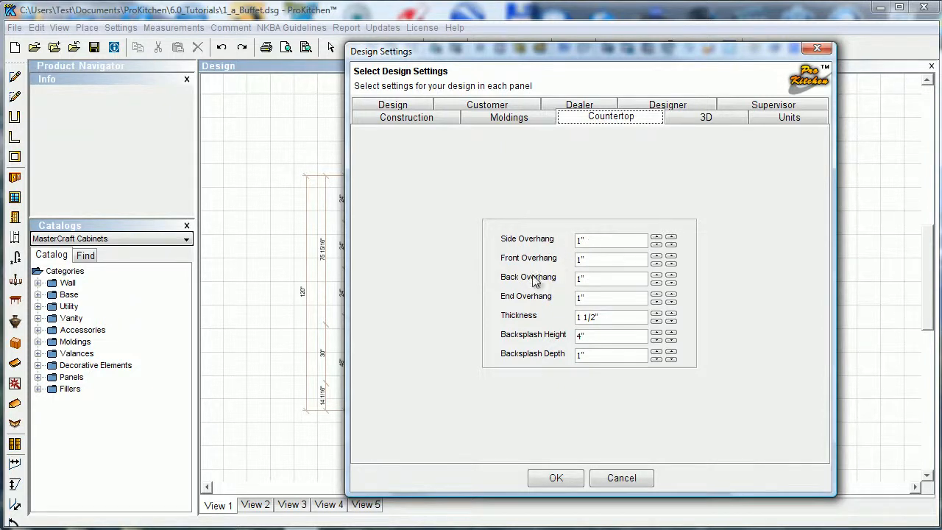
pyautogui.moveTo(539, 302)
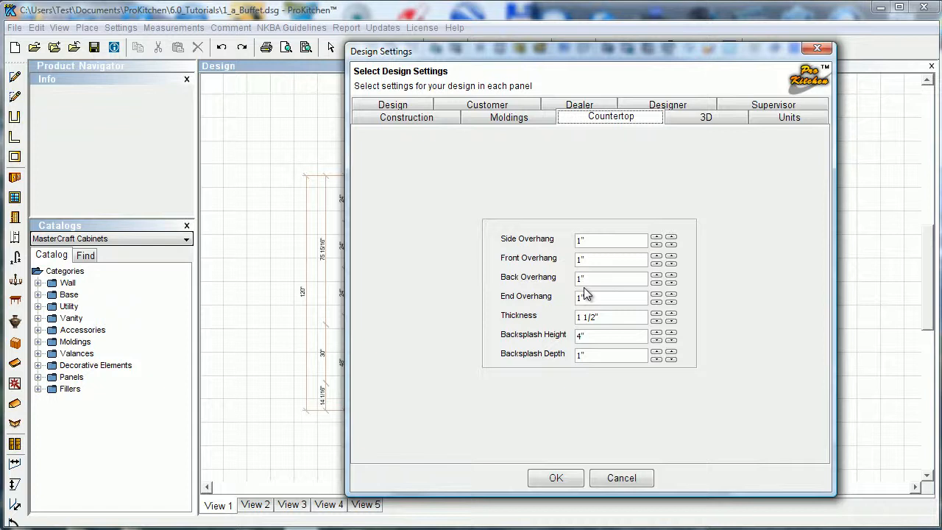
pyautogui.moveTo(585, 355)
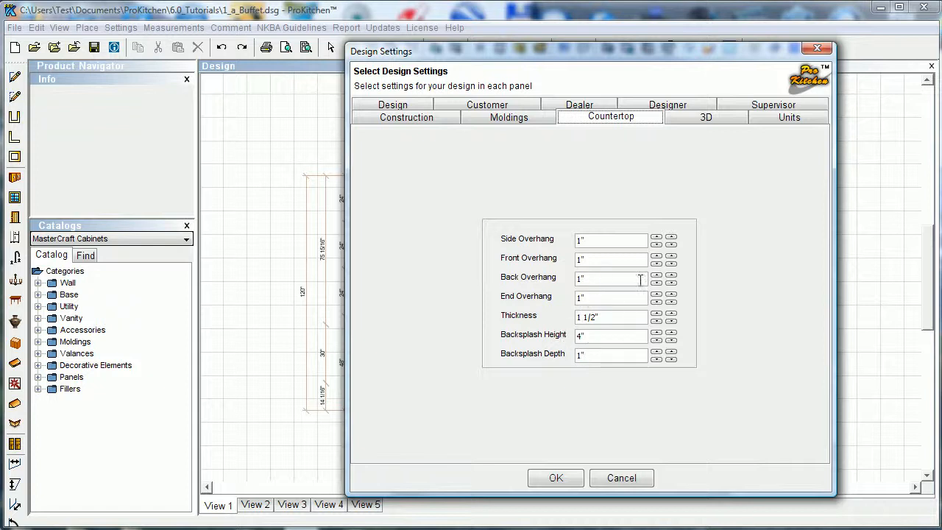
# Display the 3D material settings: Granite #007 countertop, Tile Sample #07 flooring, beige paint ceiling
pyautogui.click(705, 117)
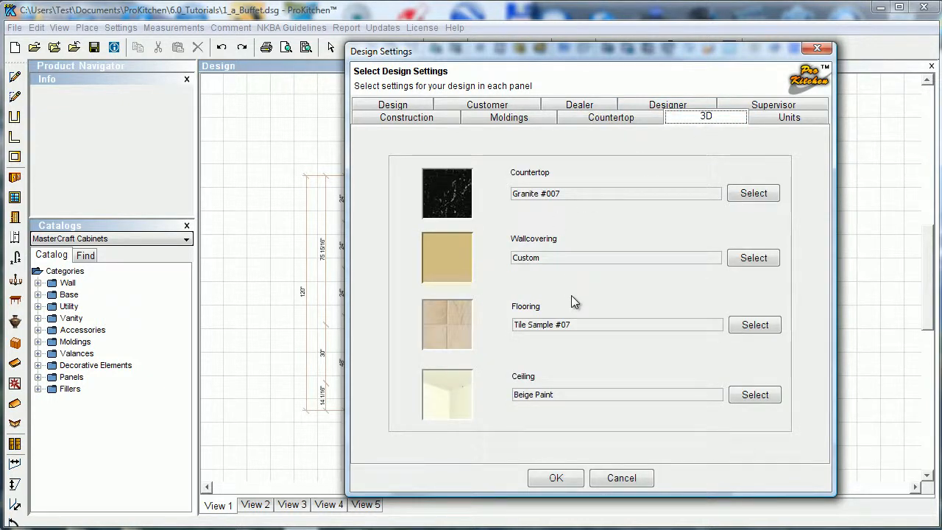
pyautogui.moveTo(468, 219)
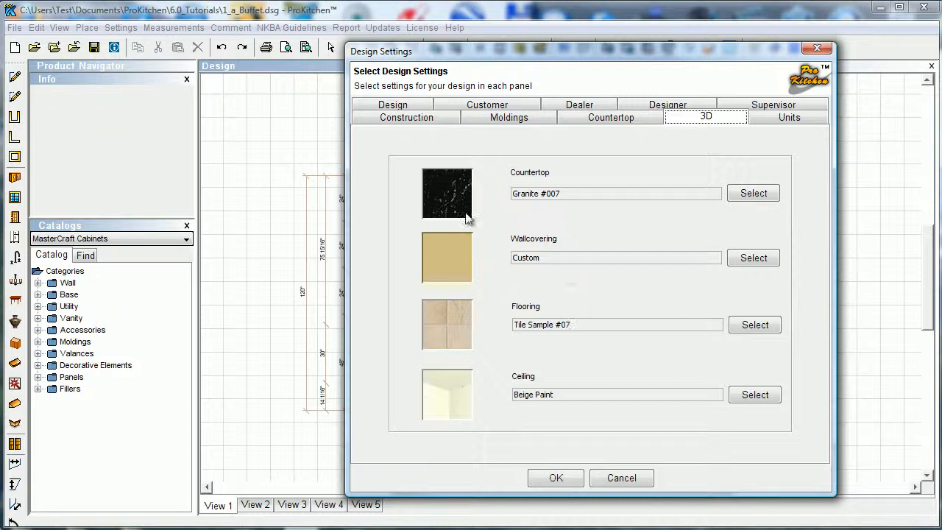
pyautogui.moveTo(577, 195)
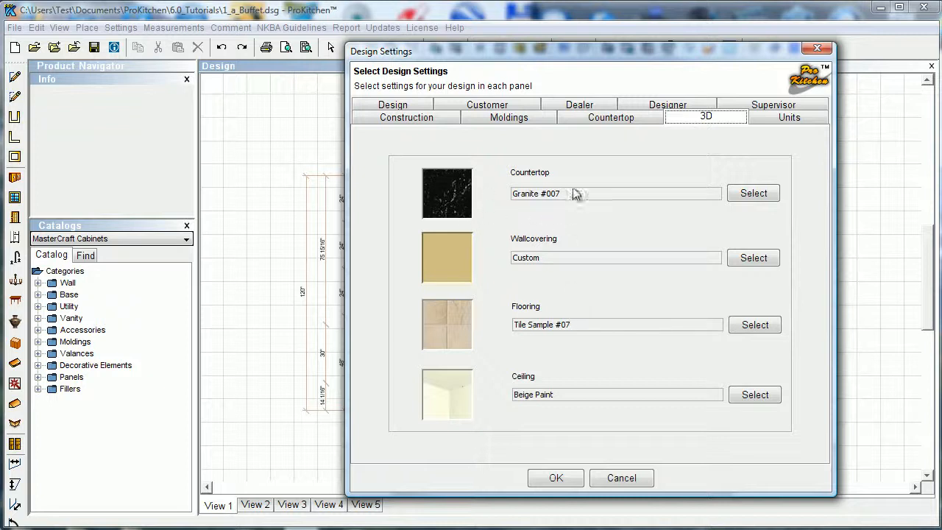
pyautogui.moveTo(441, 272)
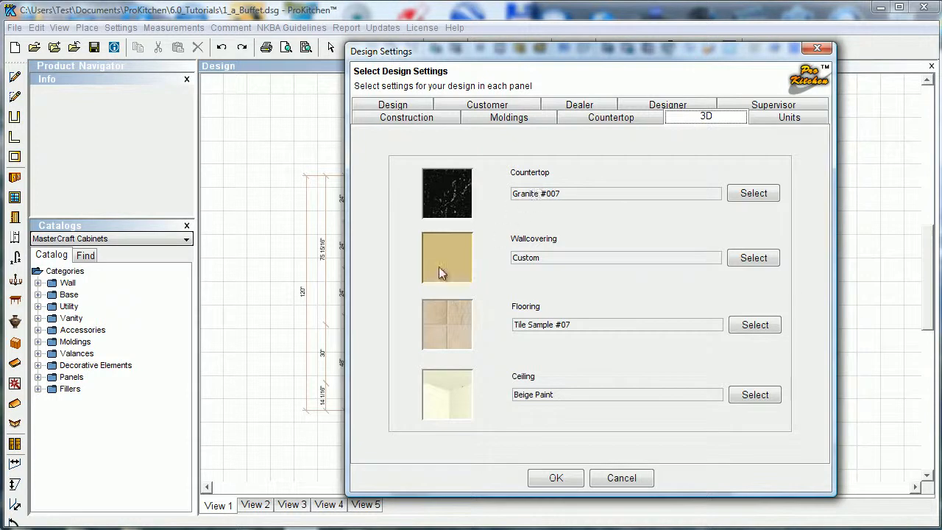
pyautogui.moveTo(442, 324)
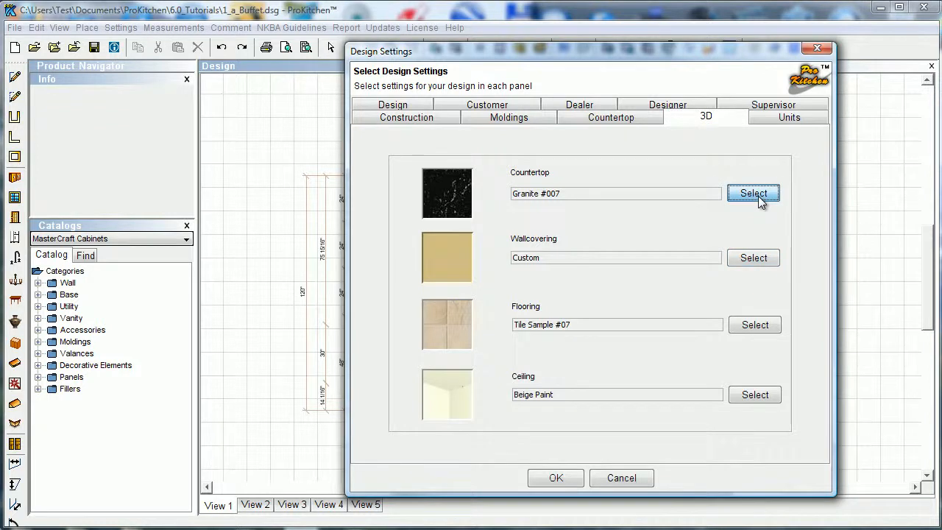
# Choose Metal #001 from the Countertop > Metal materials to replace Granite #007
pyautogui.click(753, 193)
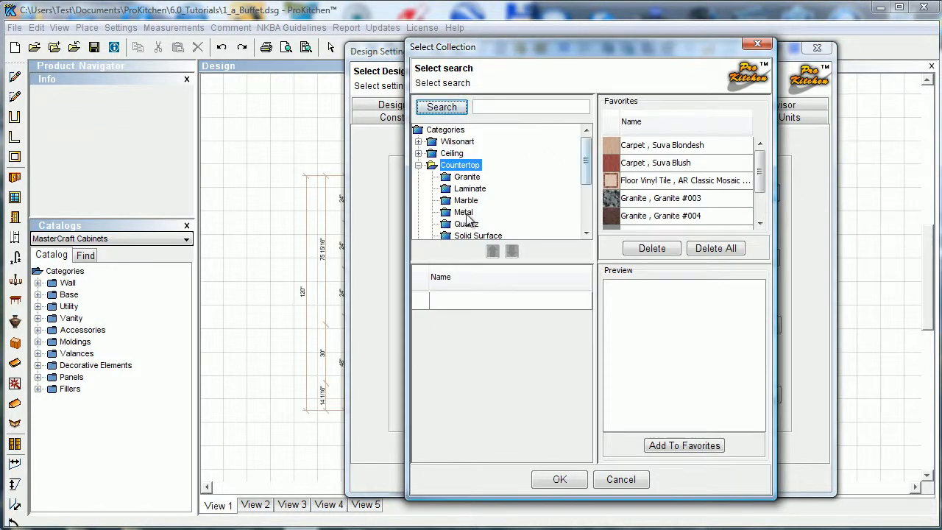
pyautogui.click(464, 212)
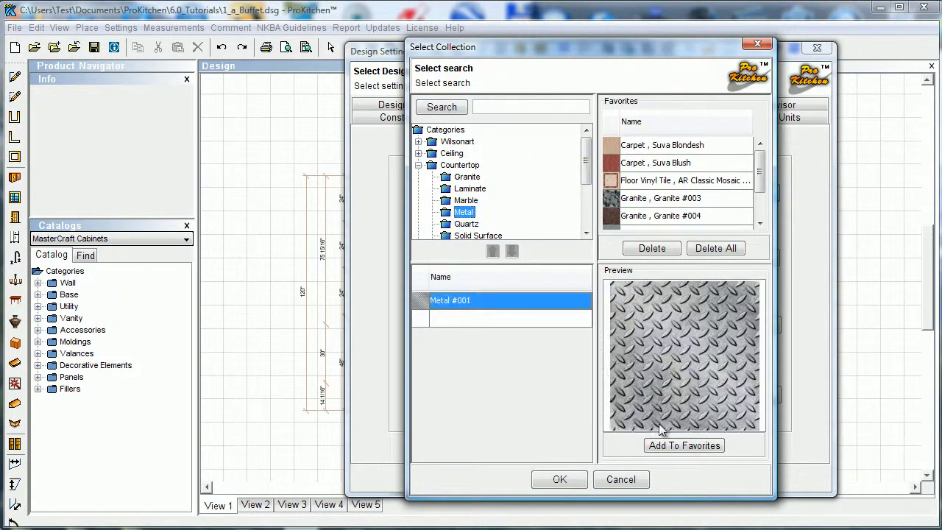
pyautogui.moveTo(657, 352)
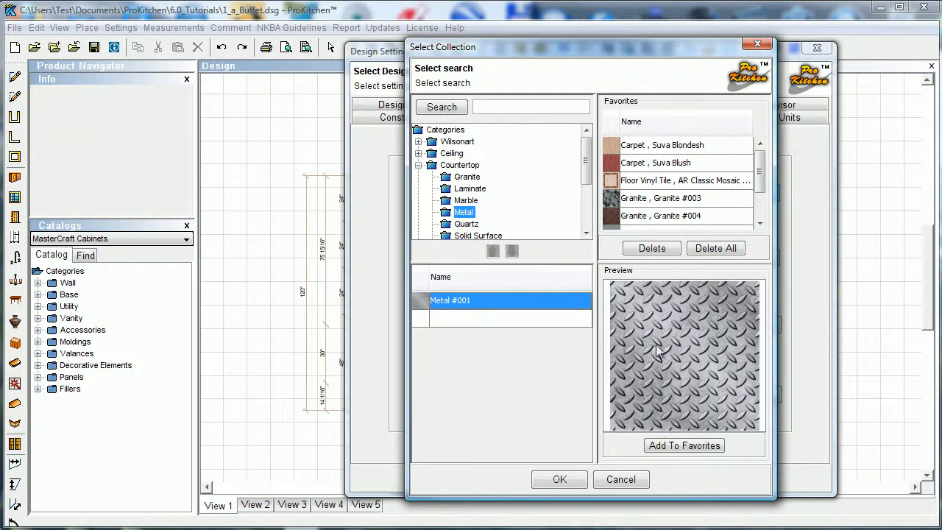
pyautogui.moveTo(646, 400)
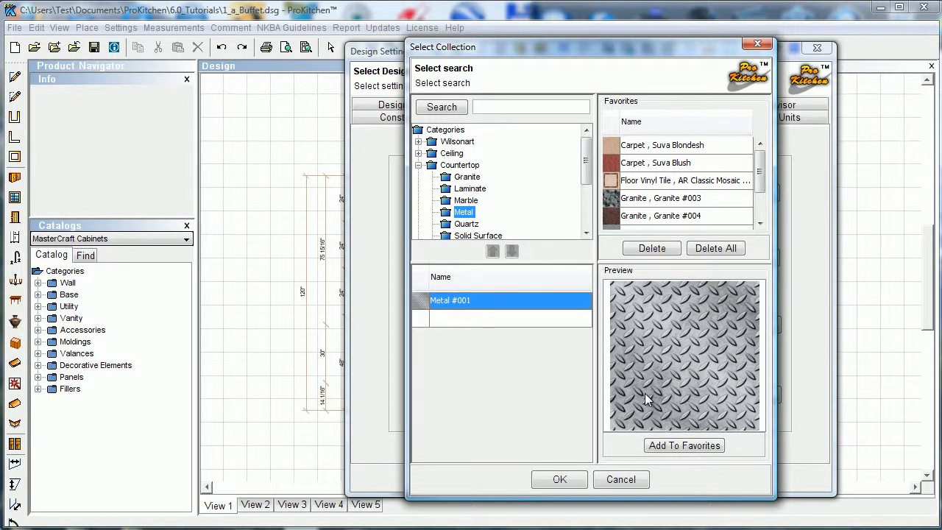
pyautogui.click(560, 479)
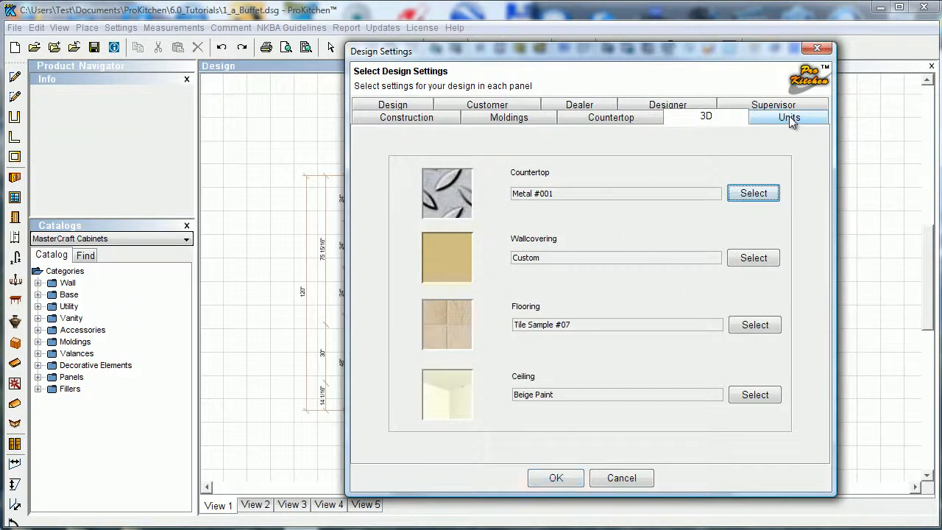
# Show the Units settings with Imperial Inches (36") left selected
pyautogui.click(788, 117)
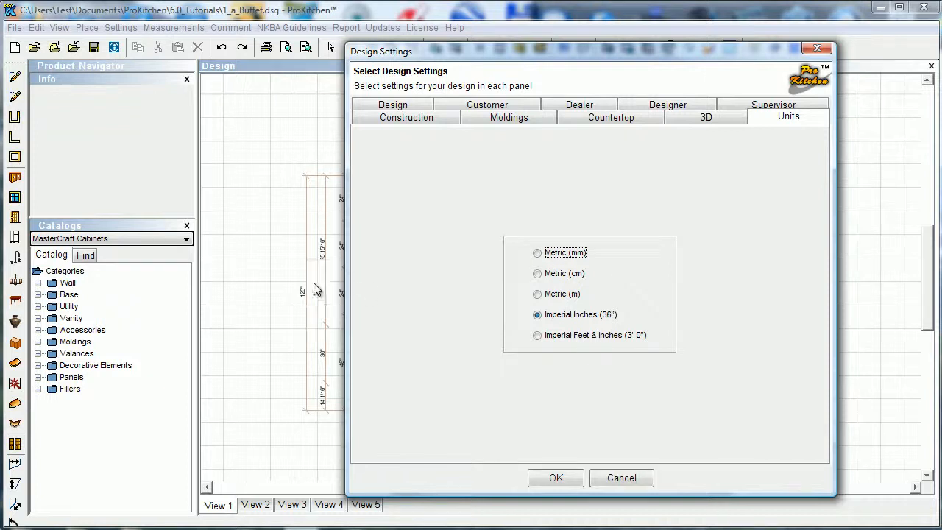
pyautogui.moveTo(557, 329)
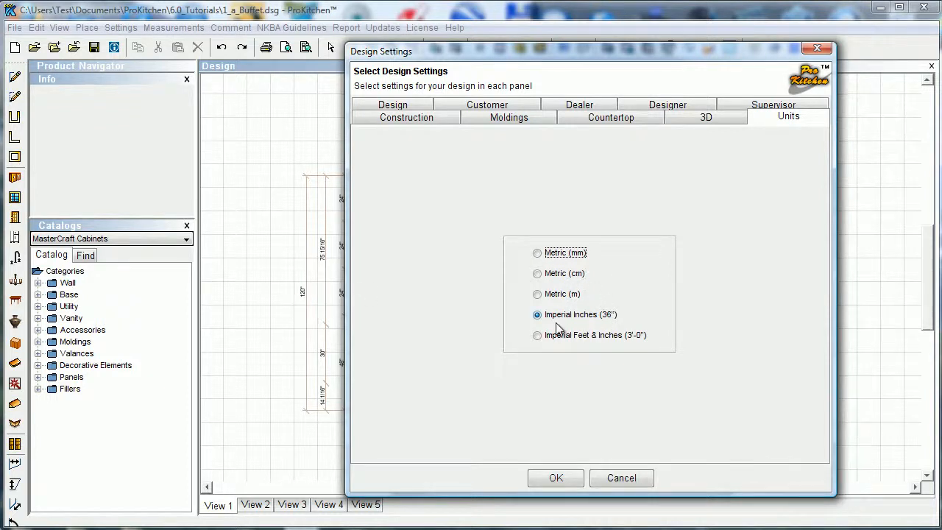
pyautogui.moveTo(609, 325)
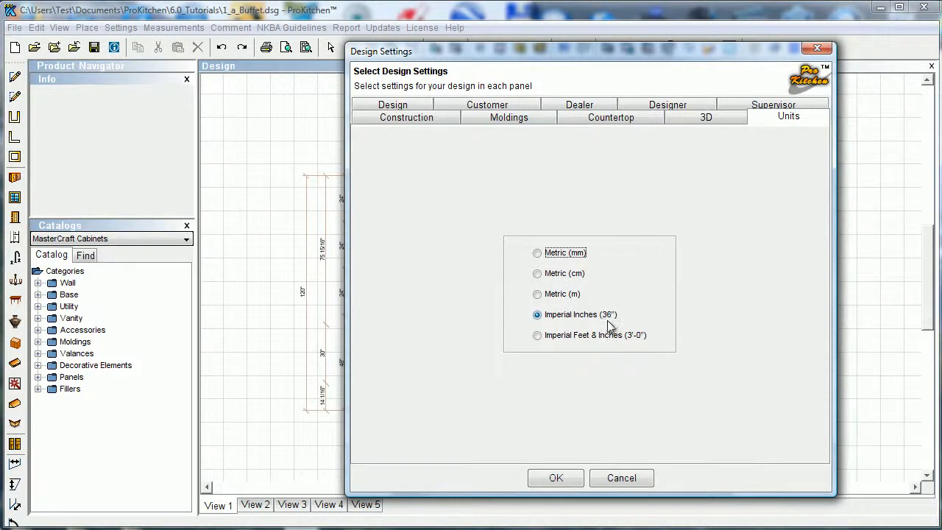
pyautogui.moveTo(631, 375)
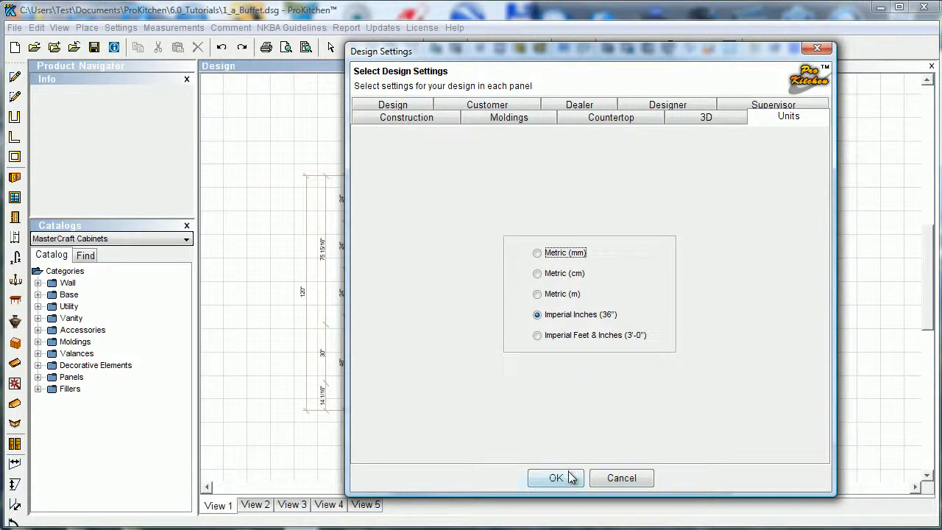
pyautogui.moveTo(736, 244)
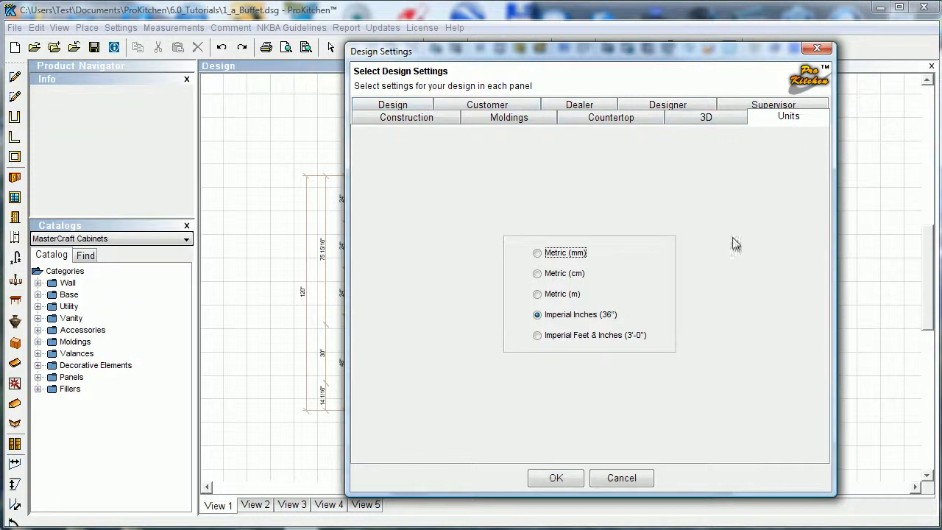